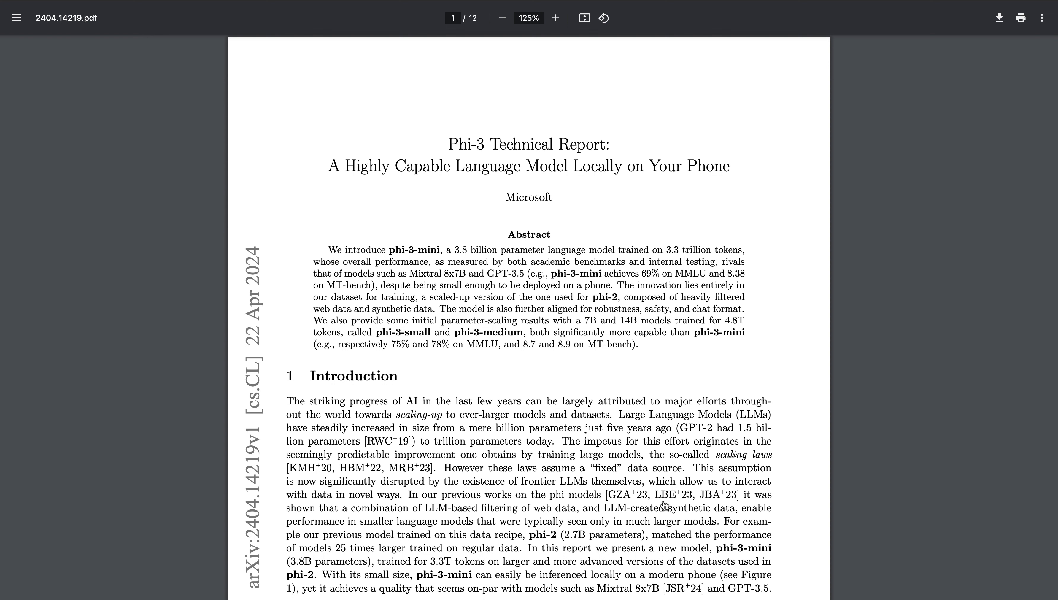
mouse_move(538, 287)
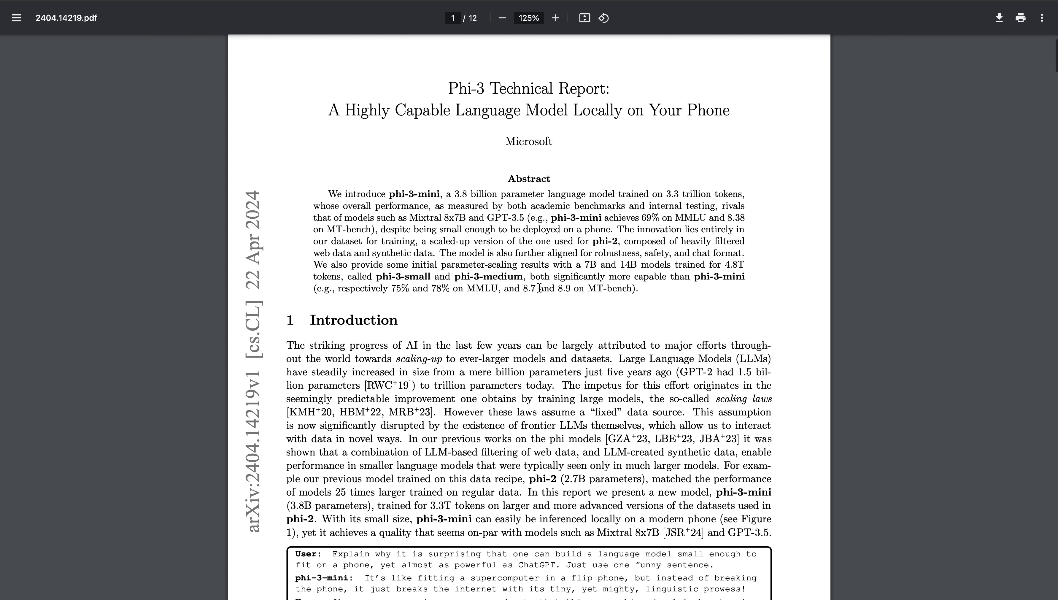
Read through the abstract on page 1, marking the word phi-3-small.
scroll(down, 3)
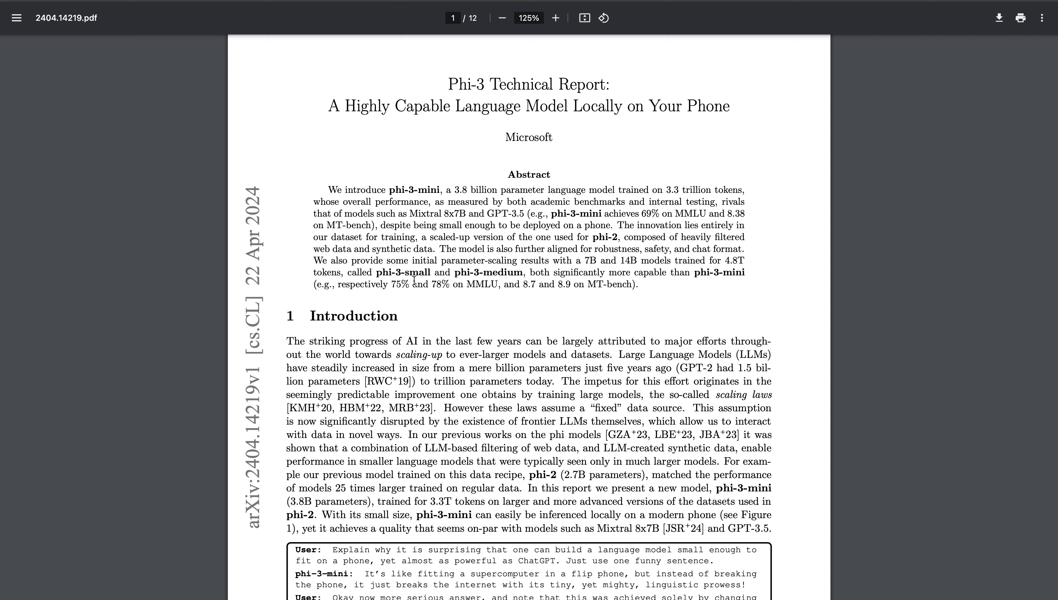
double_click(497, 272)
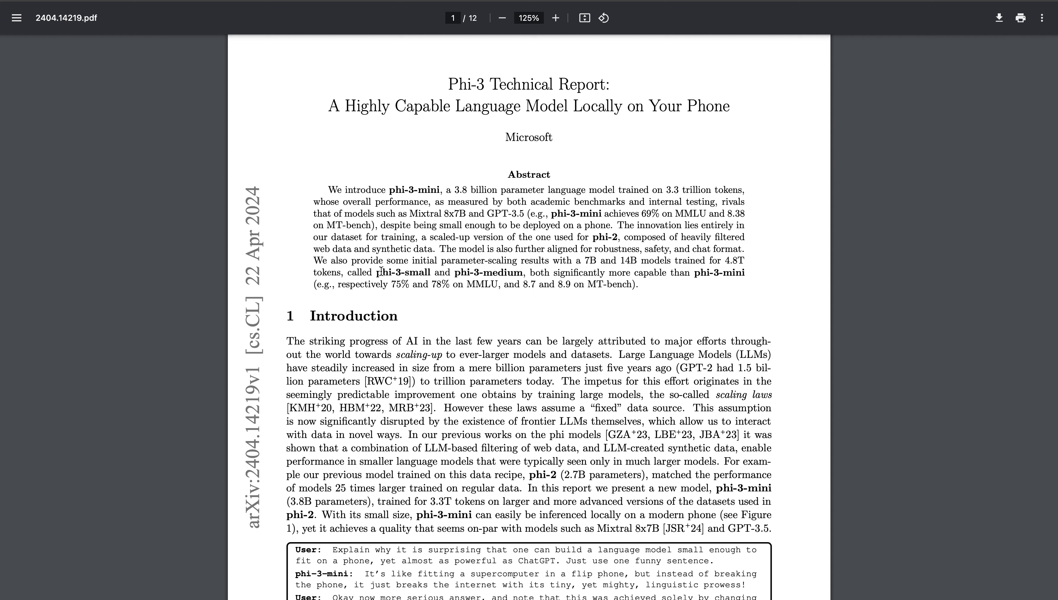
mouse_move(617, 238)
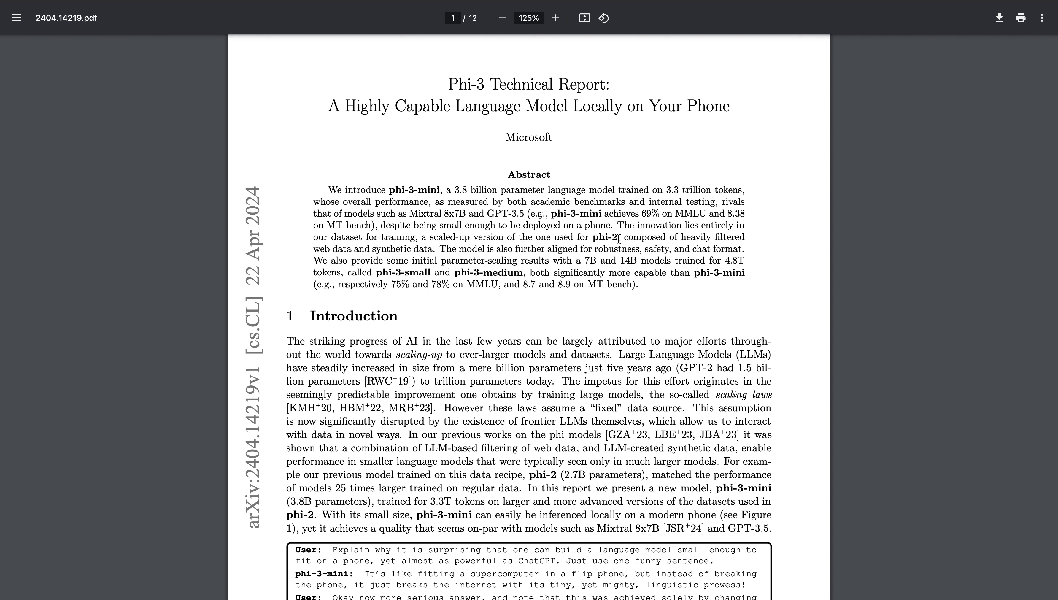
scroll(down, 3)
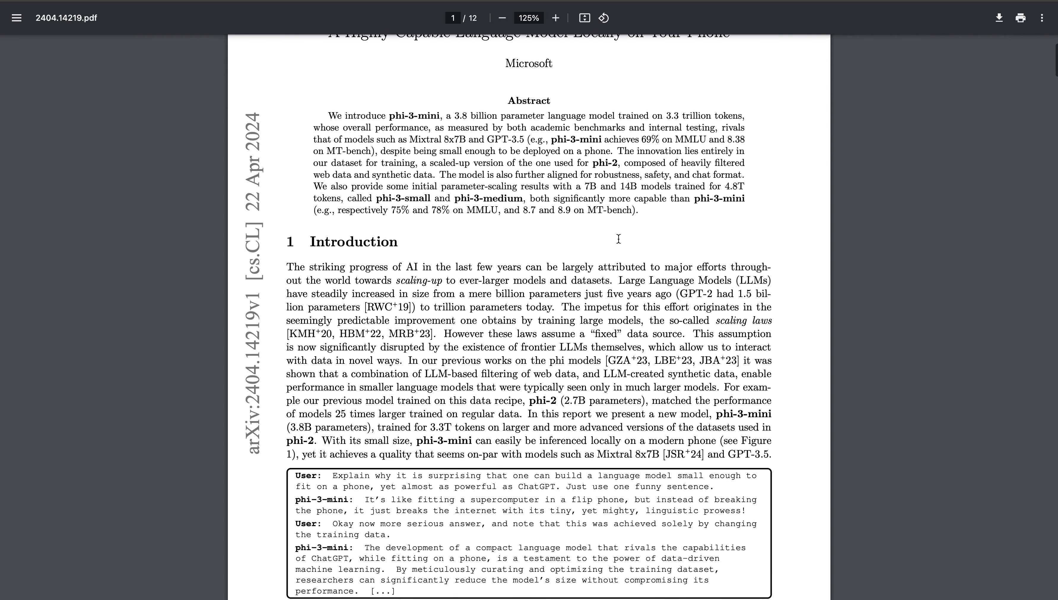
mouse_move(462, 127)
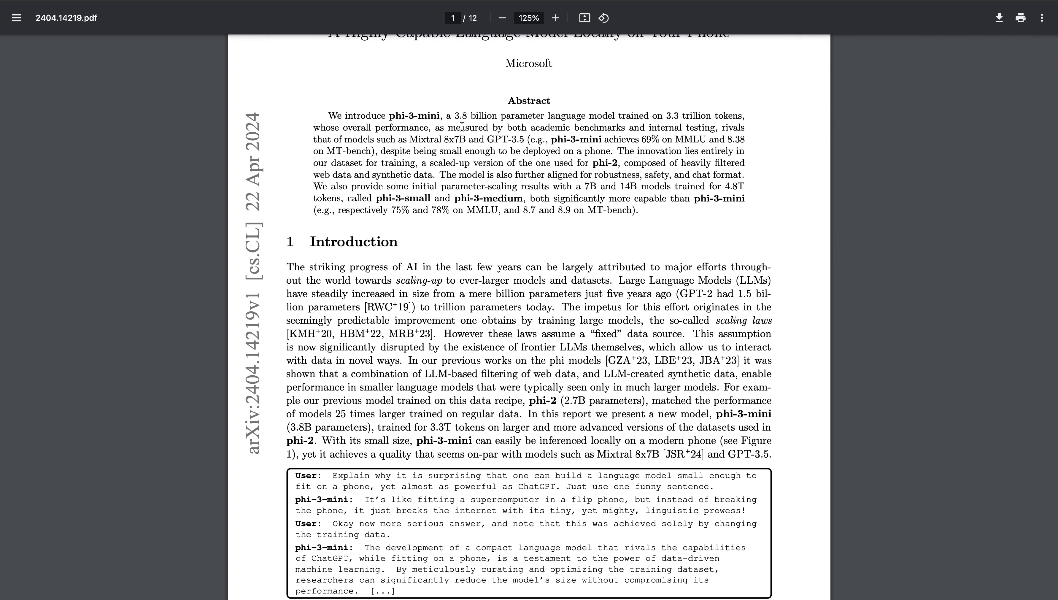
drag(446, 116, 545, 115)
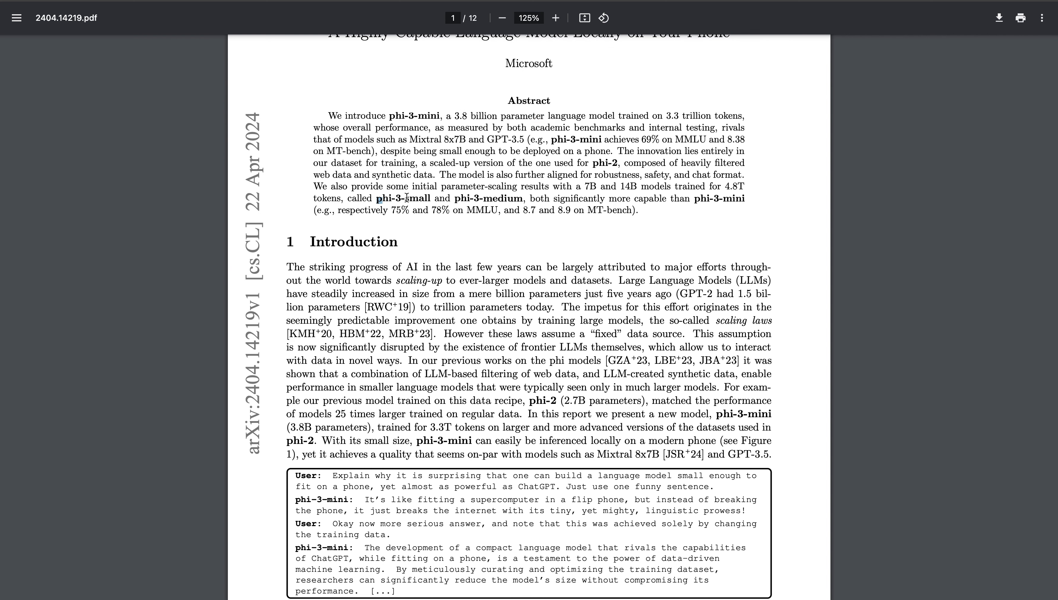
double_click(404, 198)
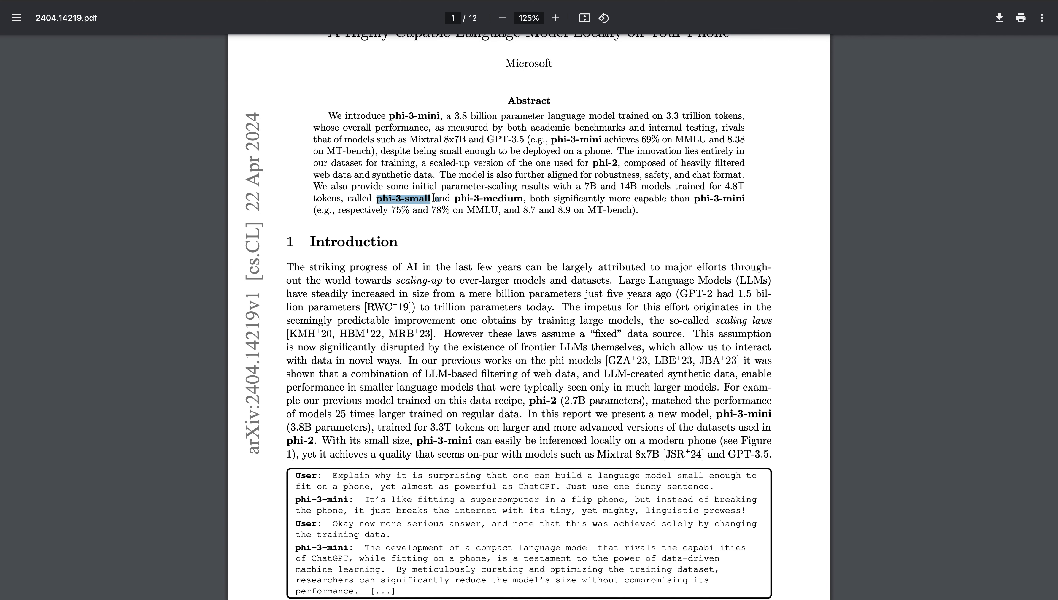
Continue into the introduction, highlighting the phrase about datasets used in phi-2, and reach section 2 Technical Specifications.
scroll(down, 3)
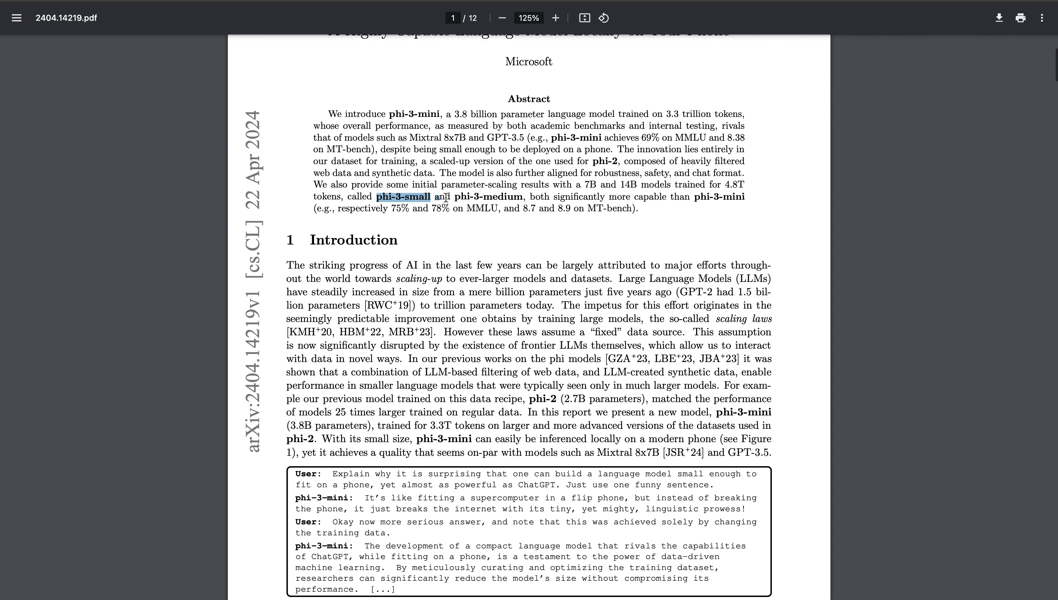
scroll(down, 3)
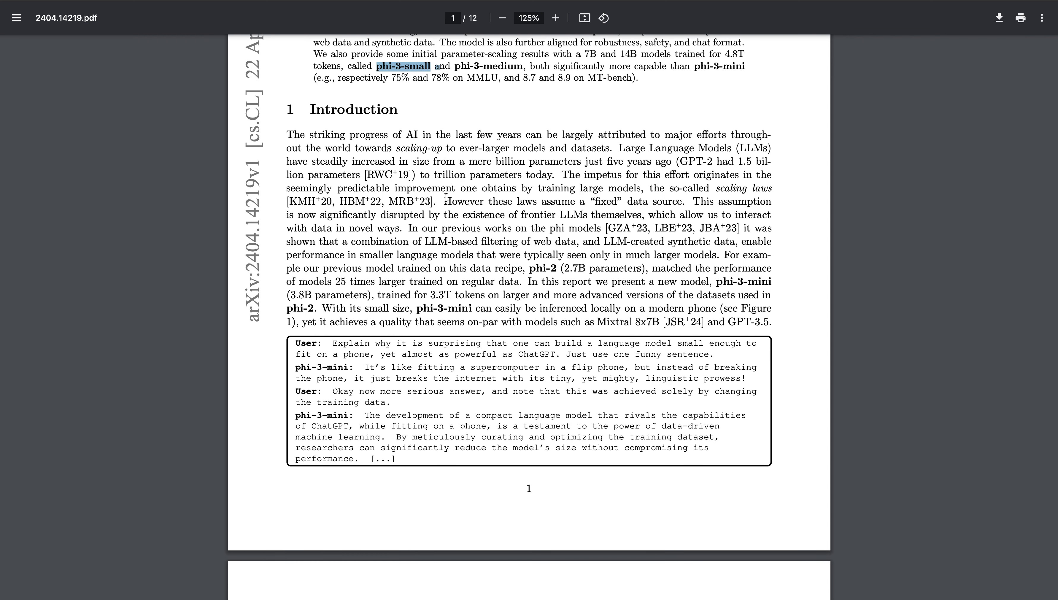
mouse_move(525, 152)
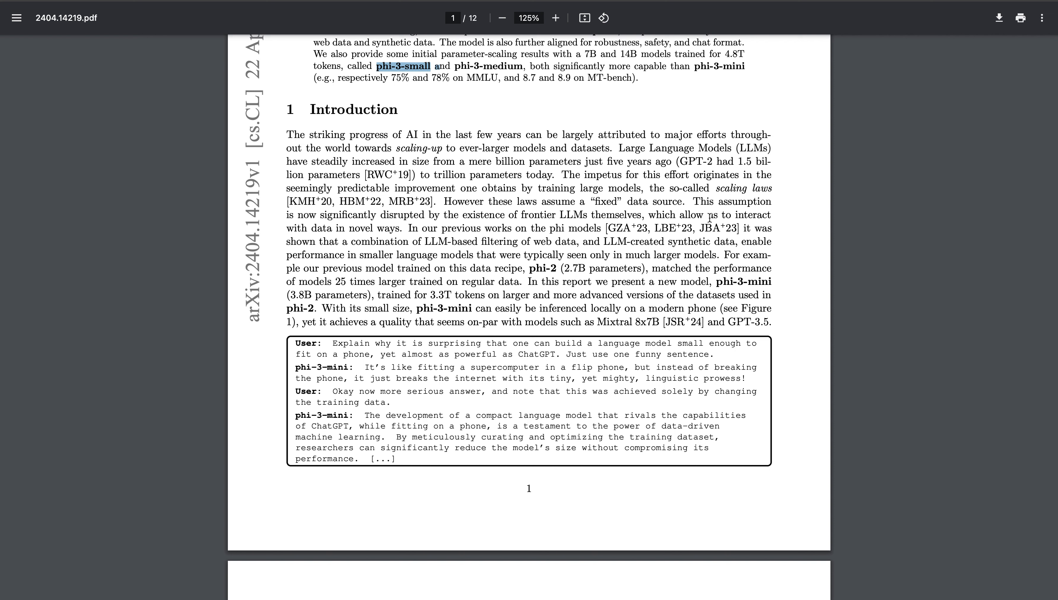
drag(378, 295, 438, 295)
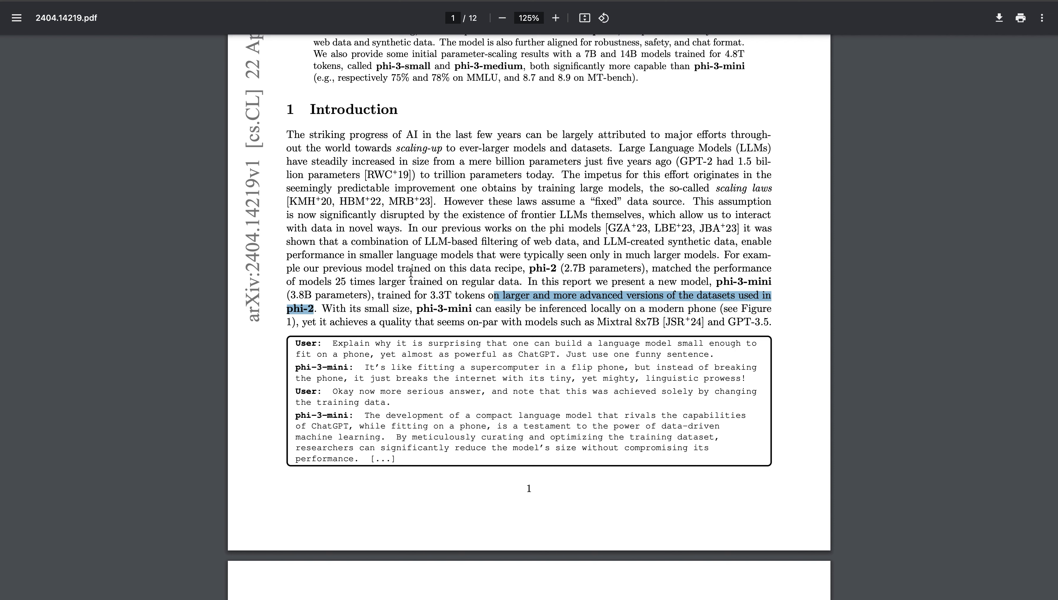
scroll(down, 3)
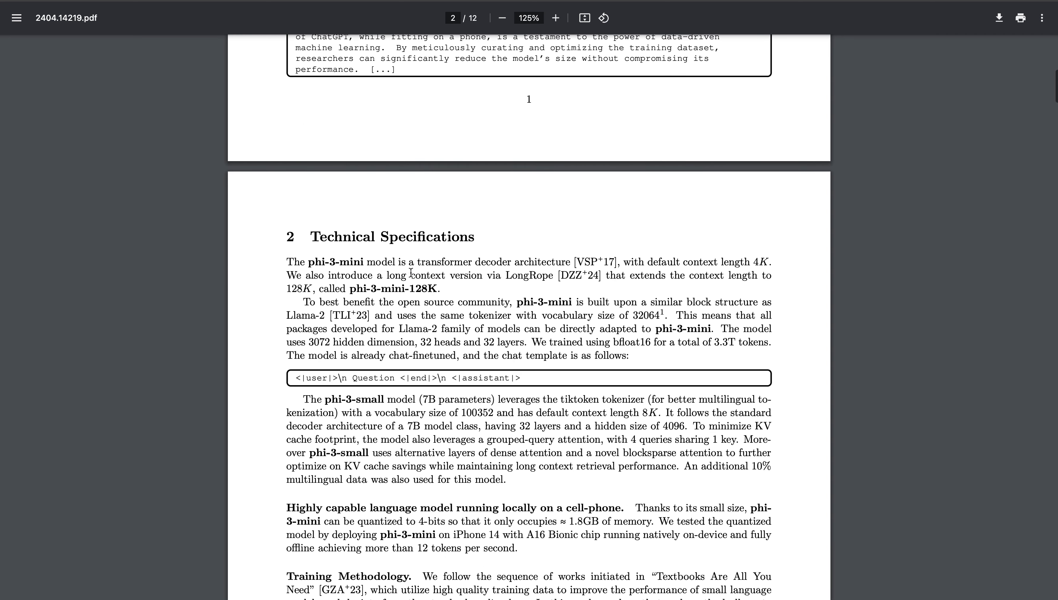
scroll(up, 3)
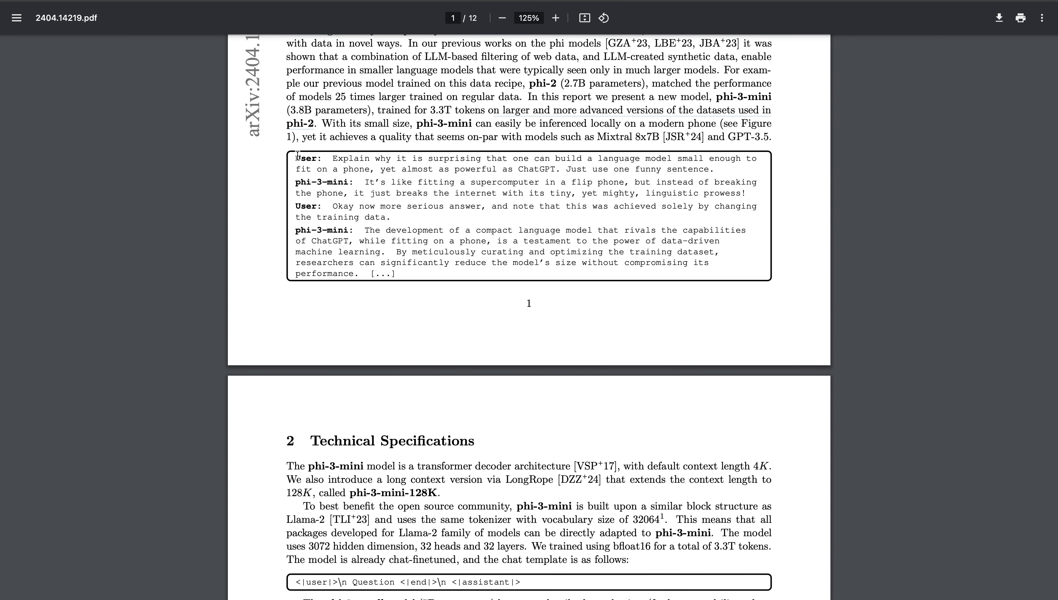
drag(295, 158, 411, 262)
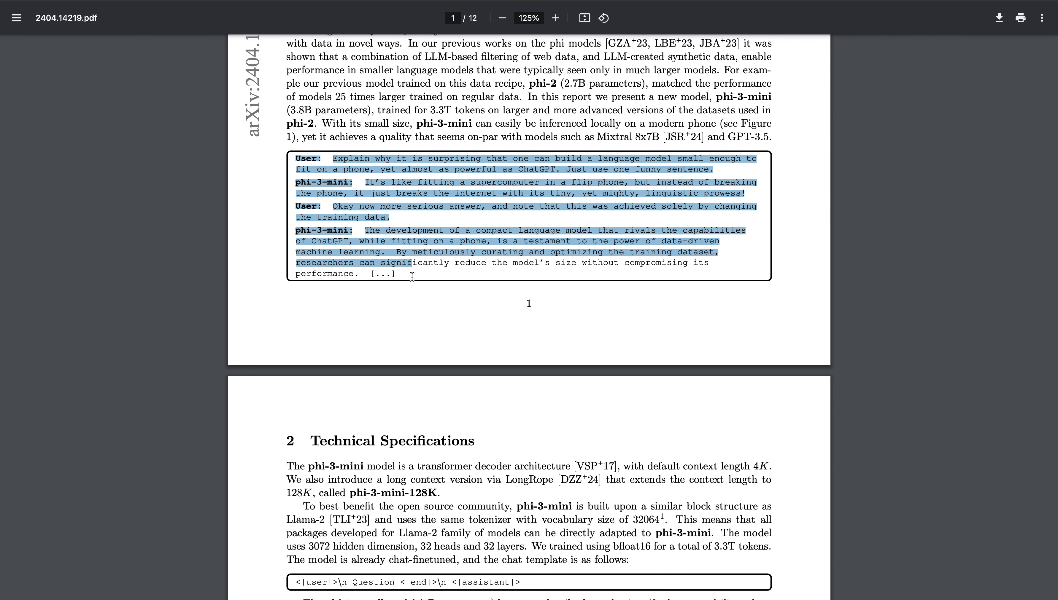
scroll(down, 3)
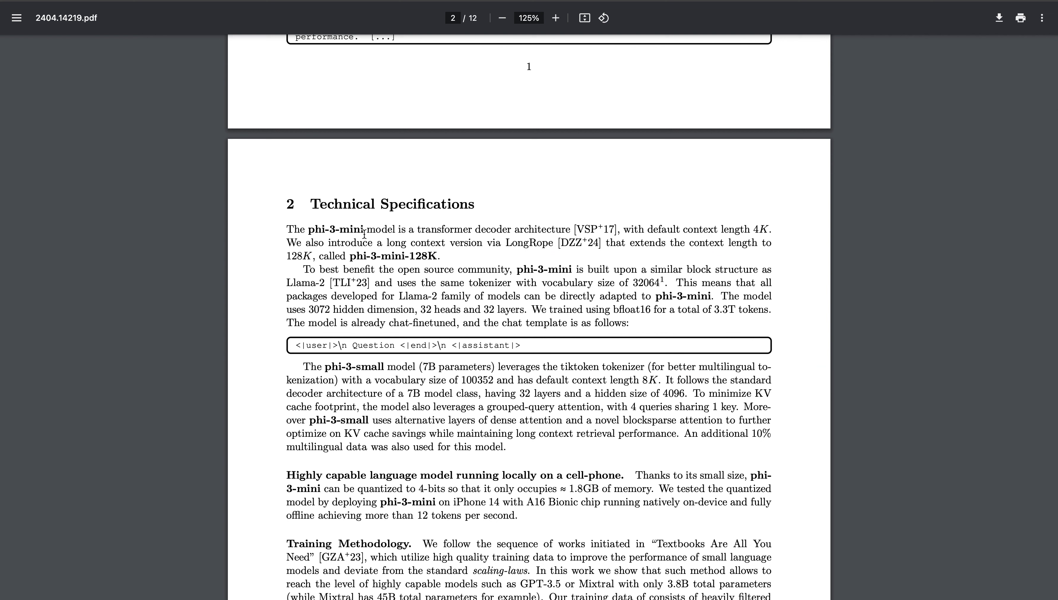
mouse_move(463, 227)
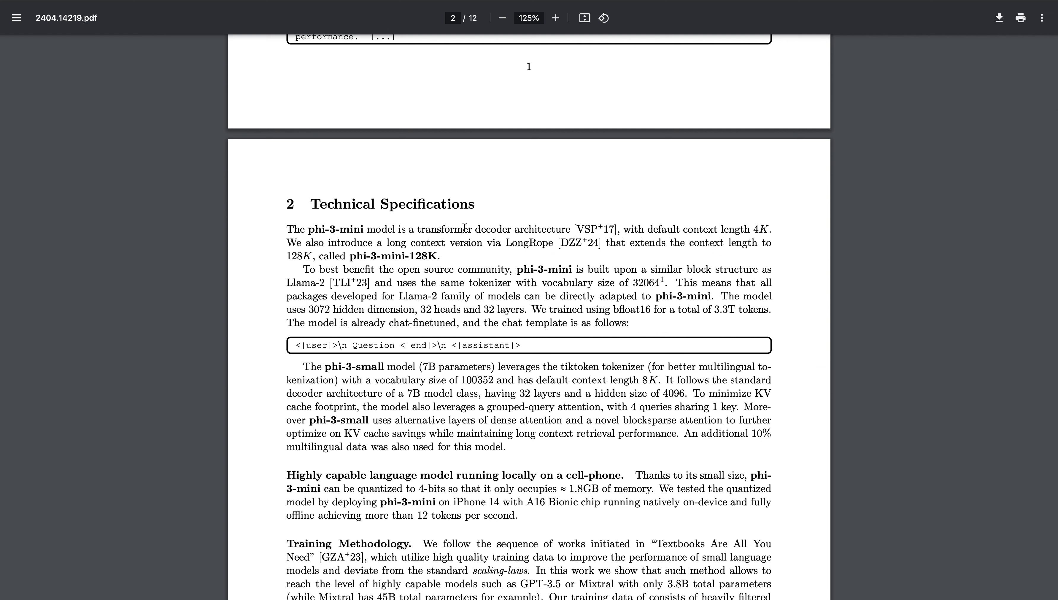
mouse_move(622, 228)
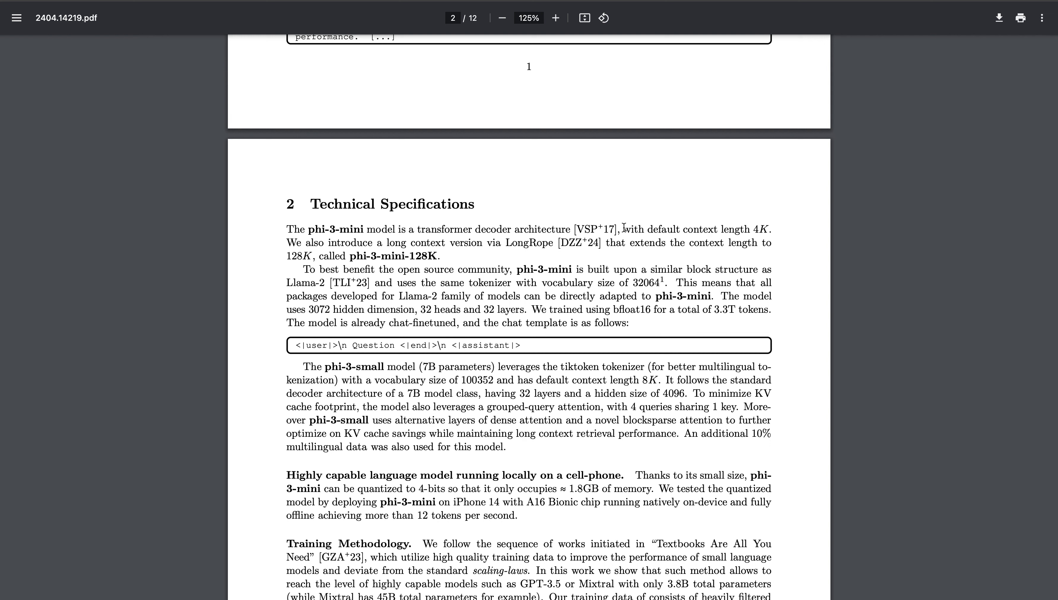
mouse_move(764, 232)
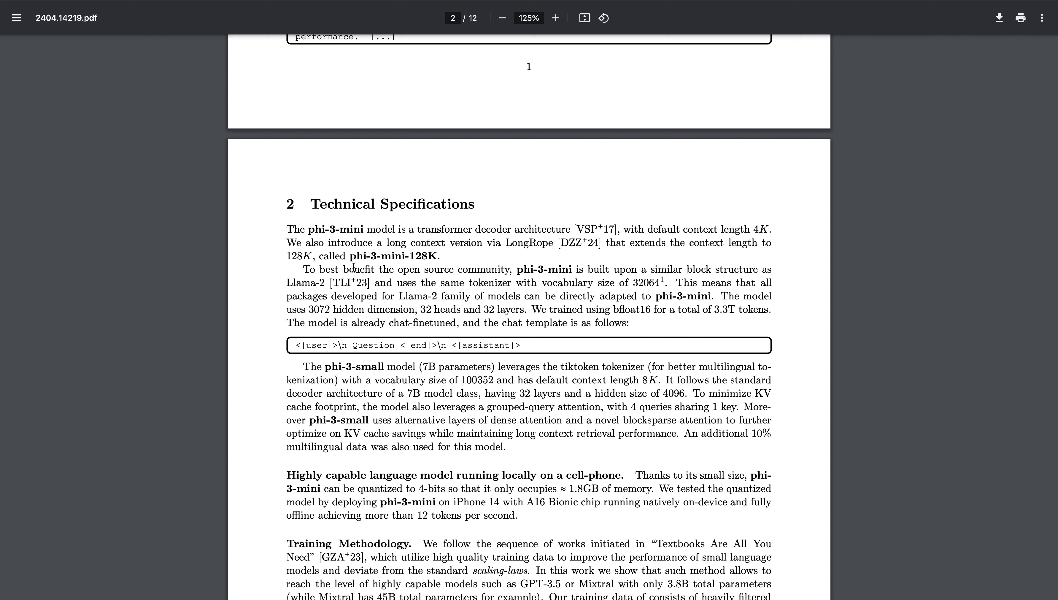
mouse_move(414, 255)
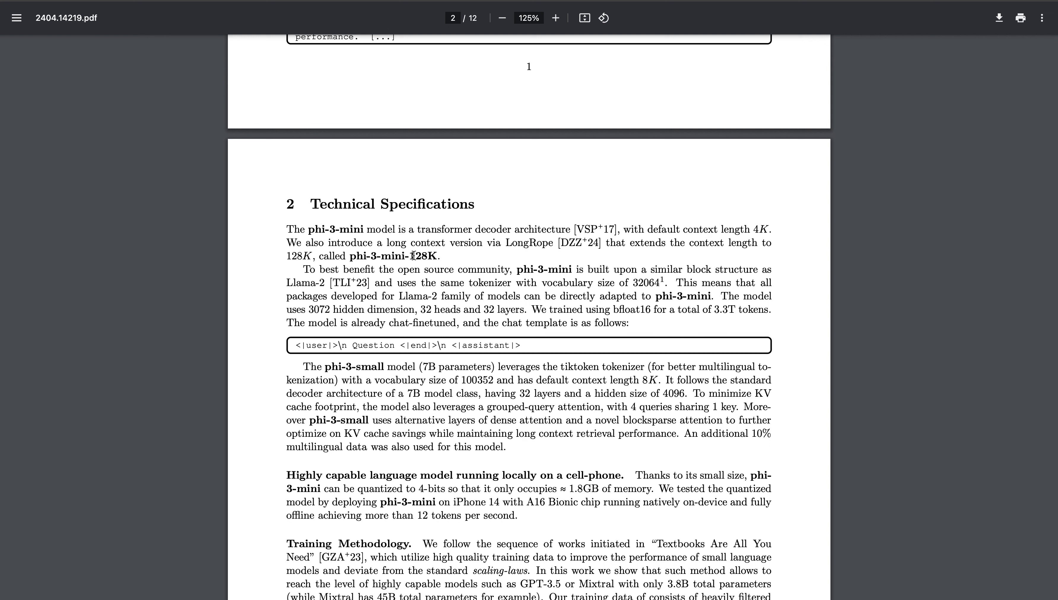
mouse_move(458, 298)
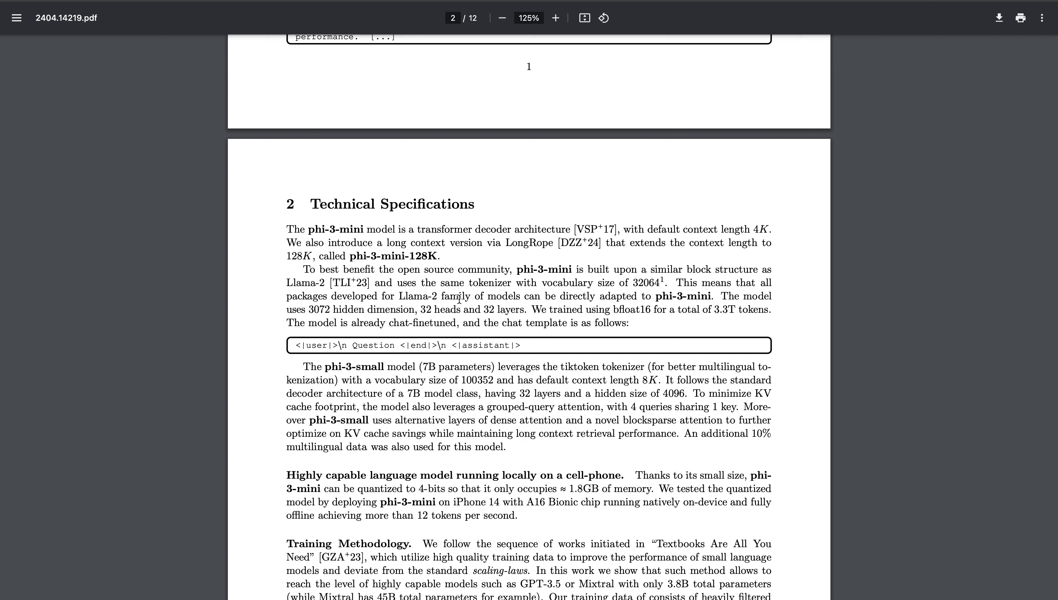
mouse_move(533, 305)
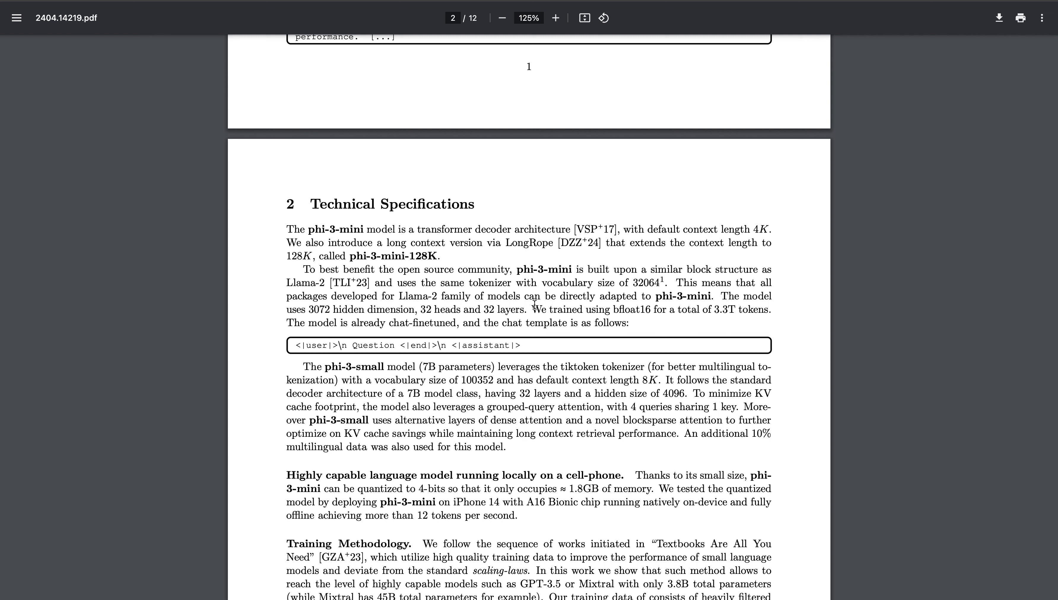
scroll(down, 3)
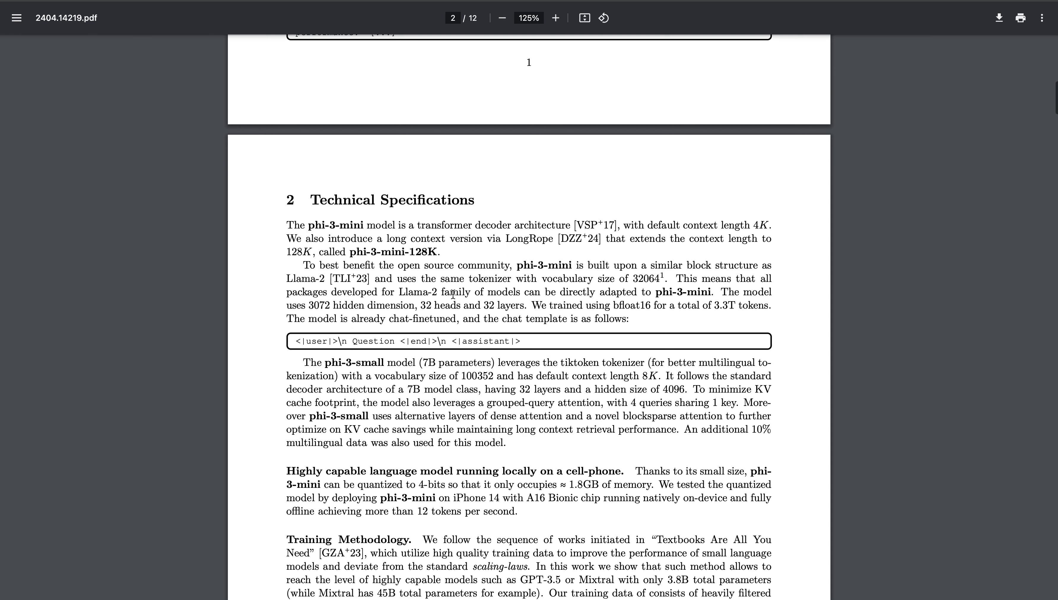
scroll(down, 3)
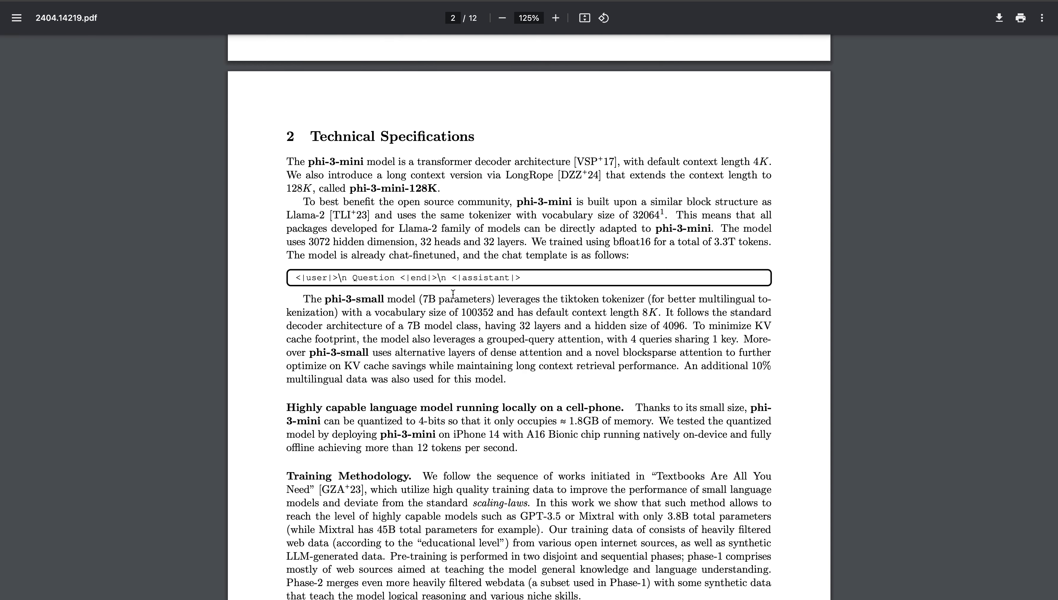
scroll(down, 3)
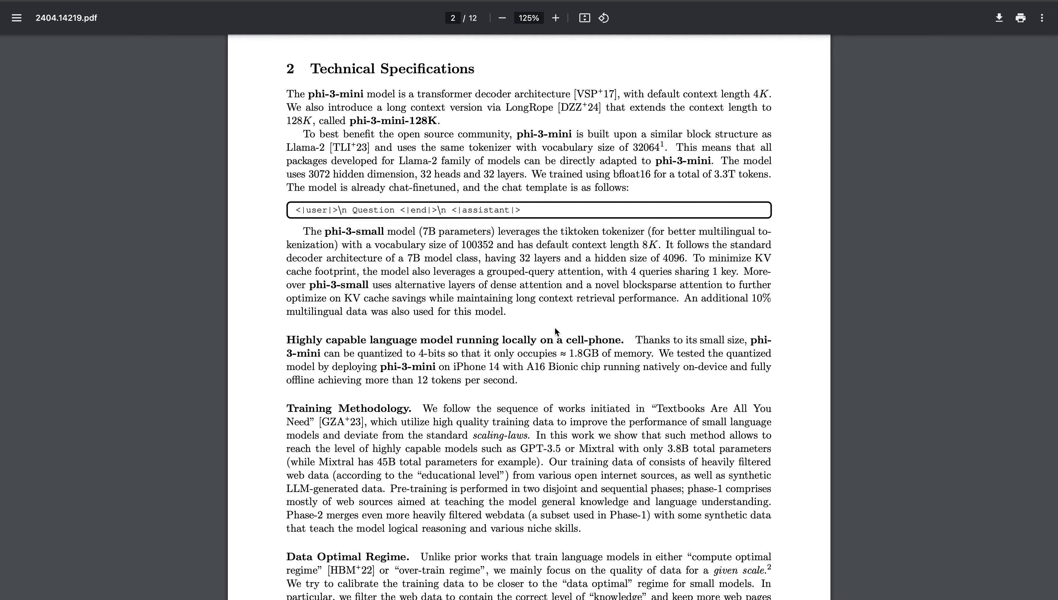
drag(286, 340, 584, 340)
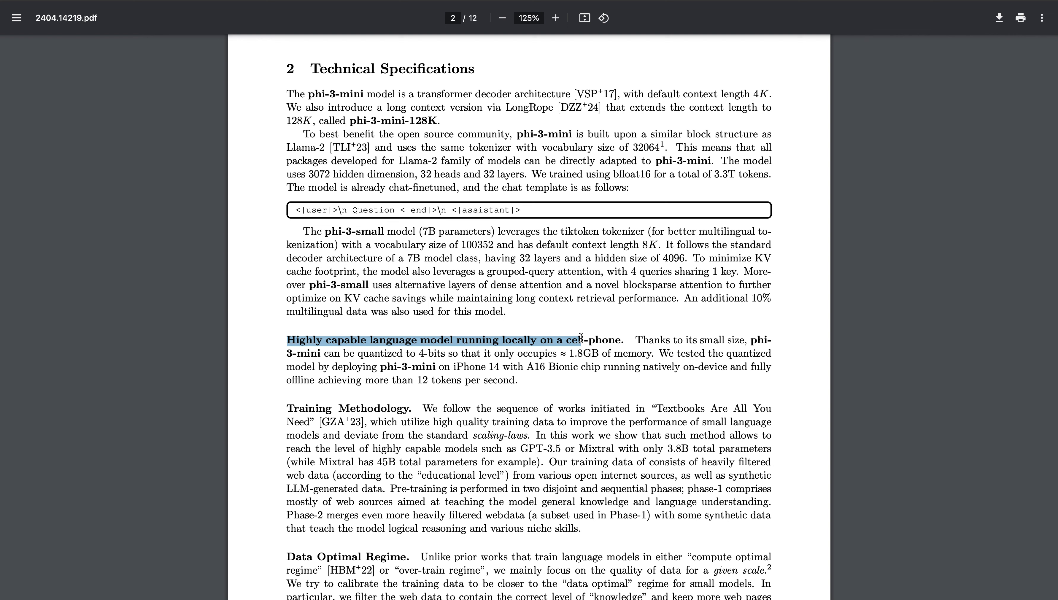
mouse_move(640, 340)
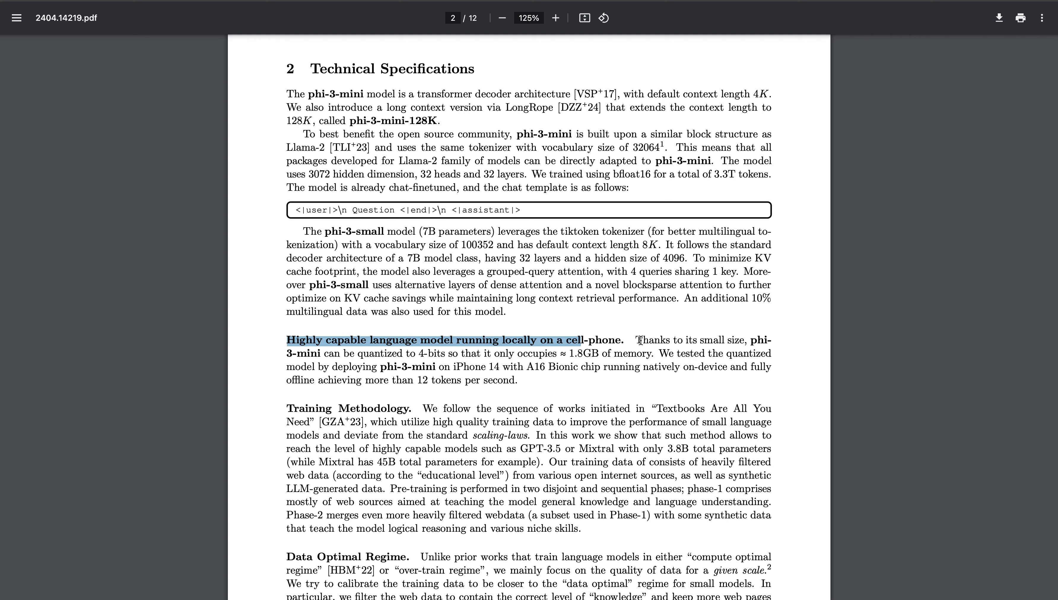
click(766, 335)
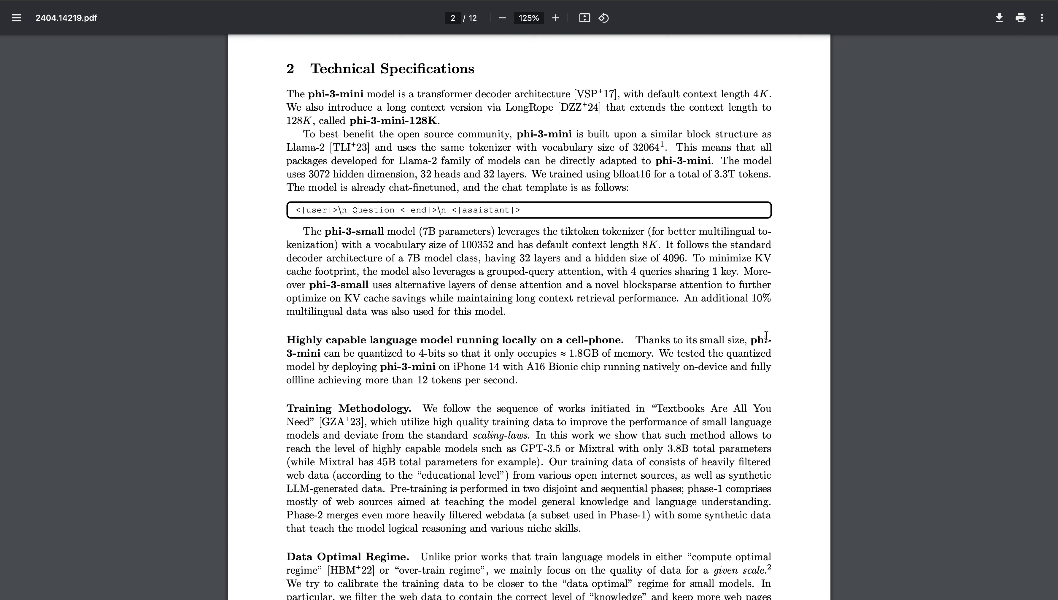
drag(410, 353, 559, 353)
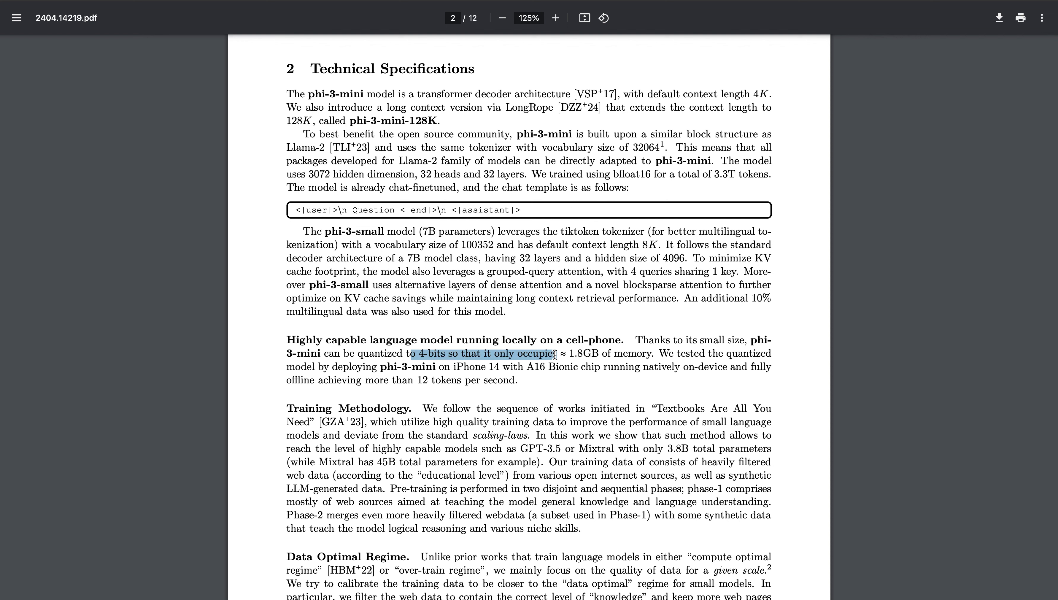
drag(563, 353, 651, 353)
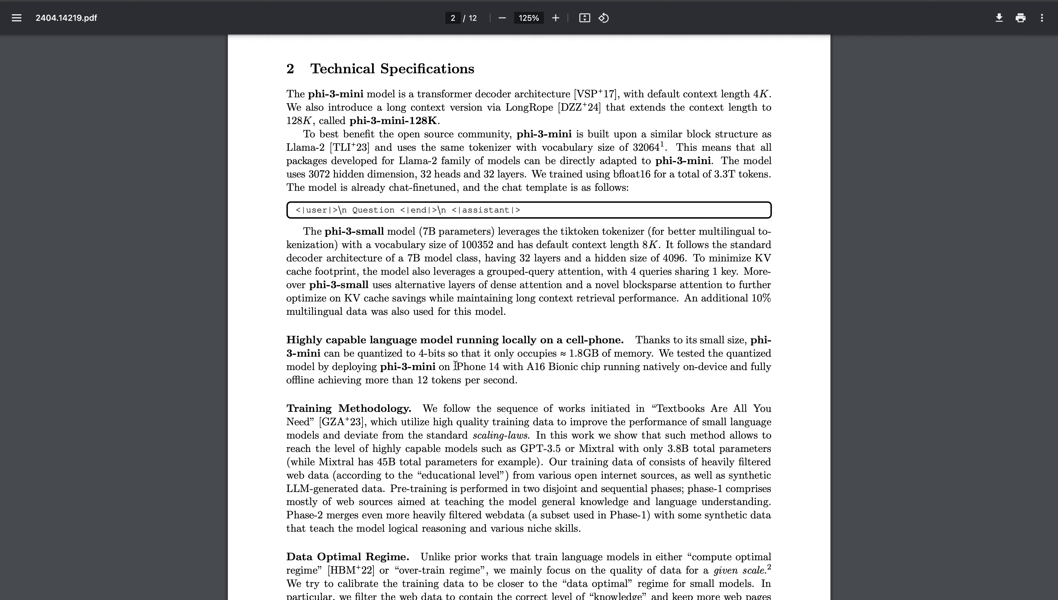
drag(456, 367, 552, 367)
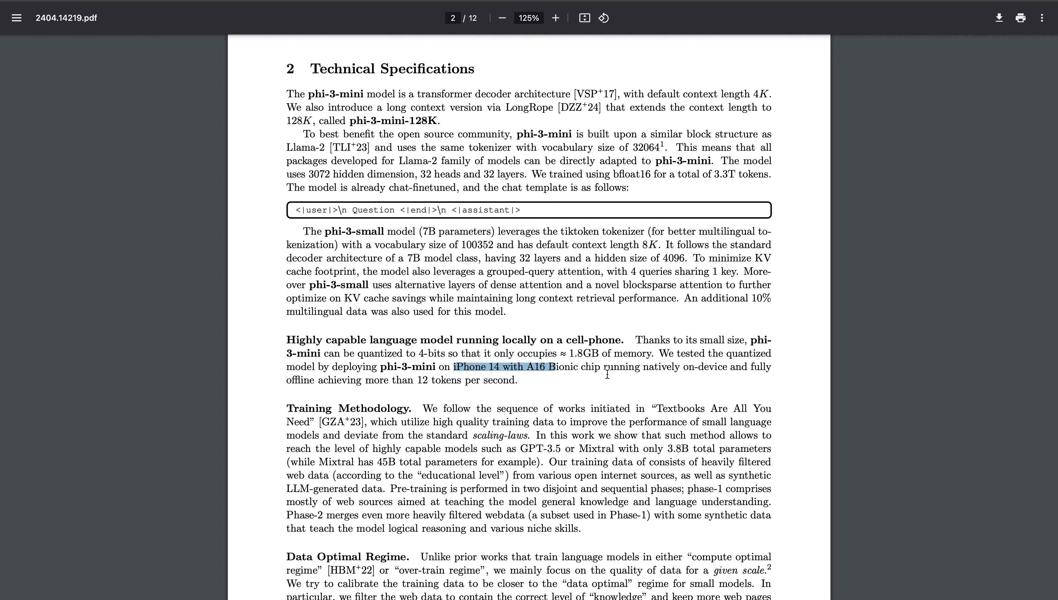
mouse_move(397, 380)
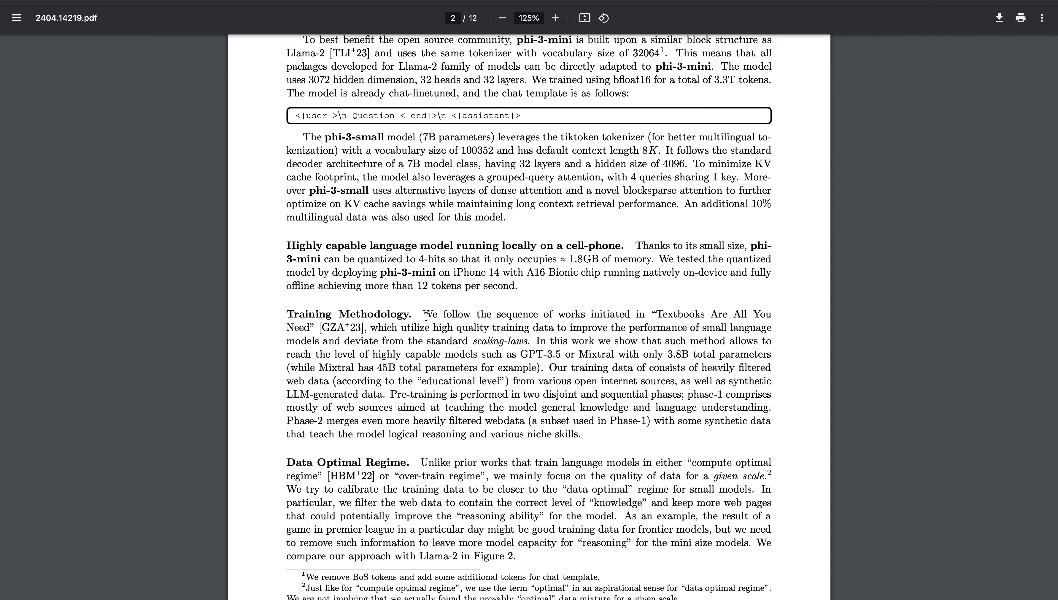
mouse_move(670, 316)
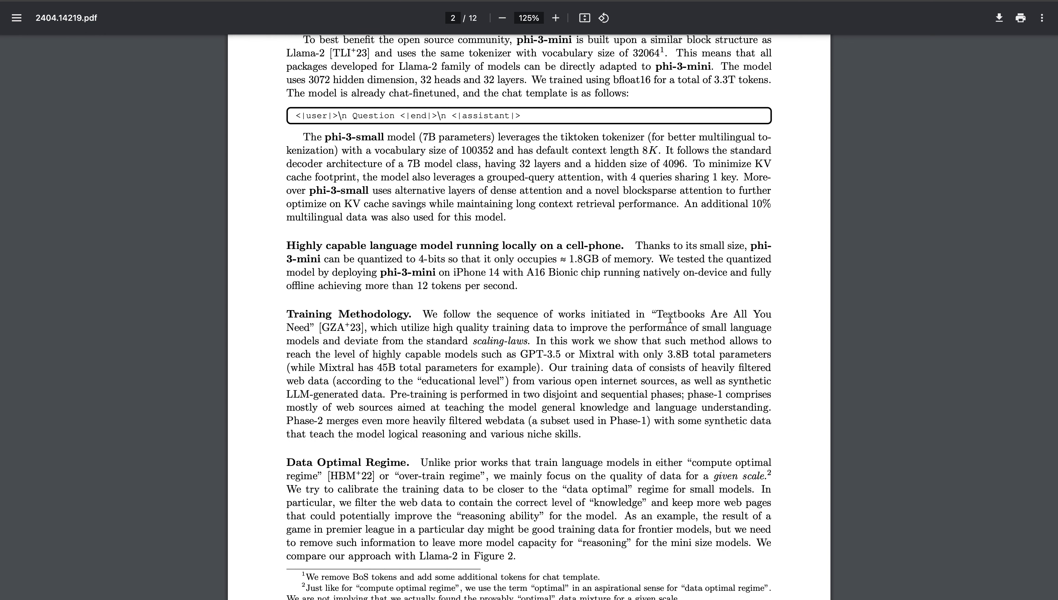
mouse_move(669, 317)
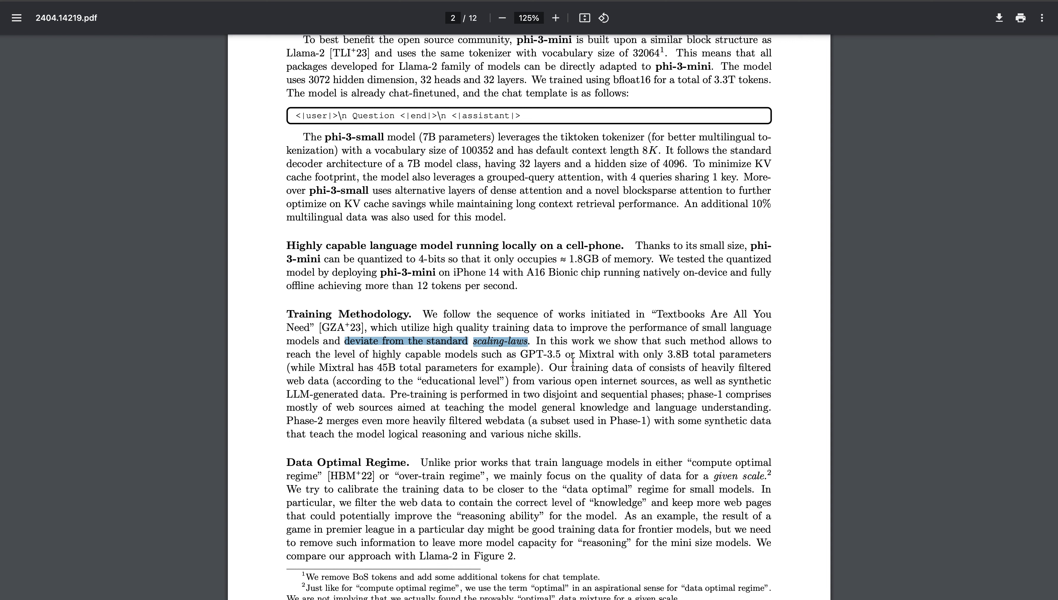
Mark the phrase 'deviate from the standard scaling-laws' and continue down to Figure 1 on page 3.
drag(551, 367, 577, 434)
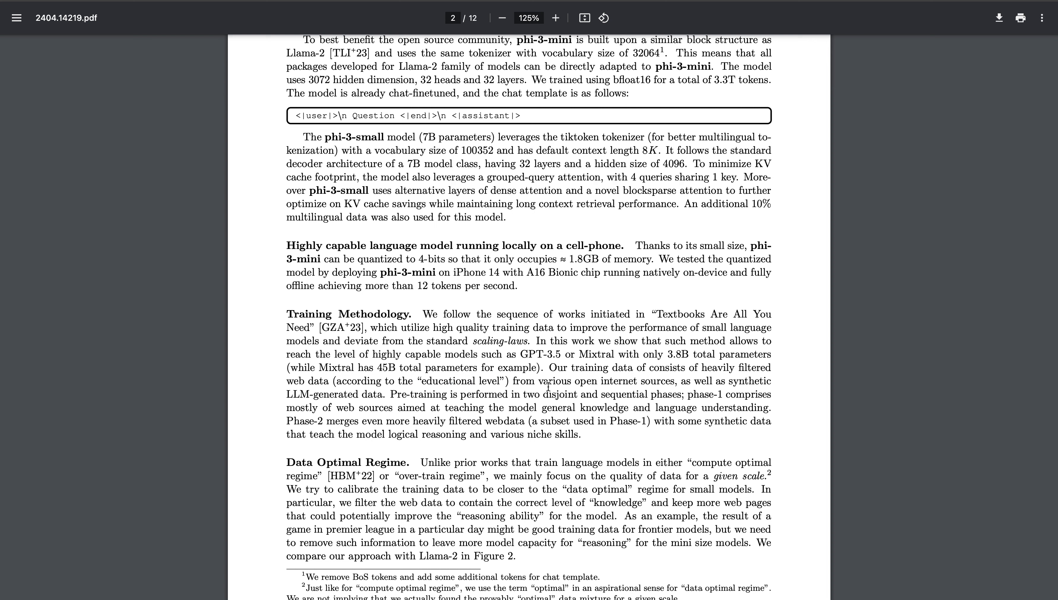
scroll(down, 3)
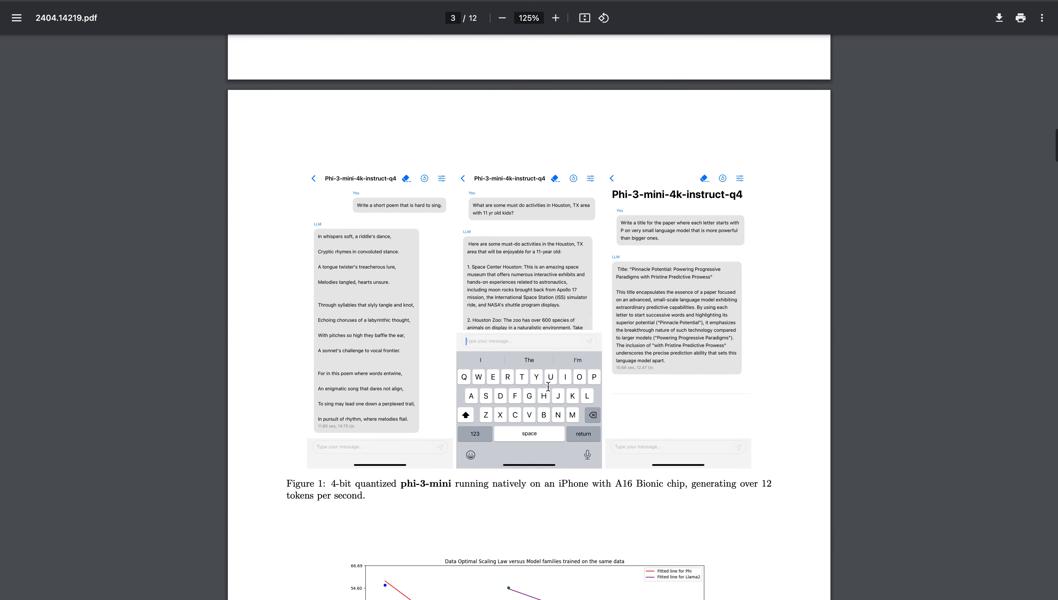
Zoom the PDF from 125% to 163% so Figure 1's phone screenshots are readable.
click(555, 18)
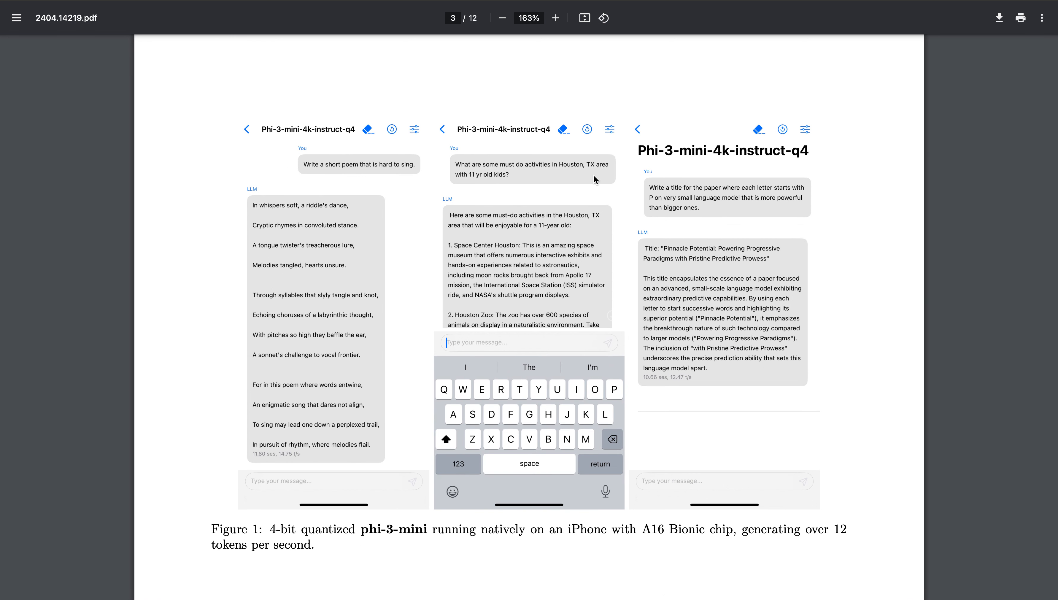
mouse_move(261, 528)
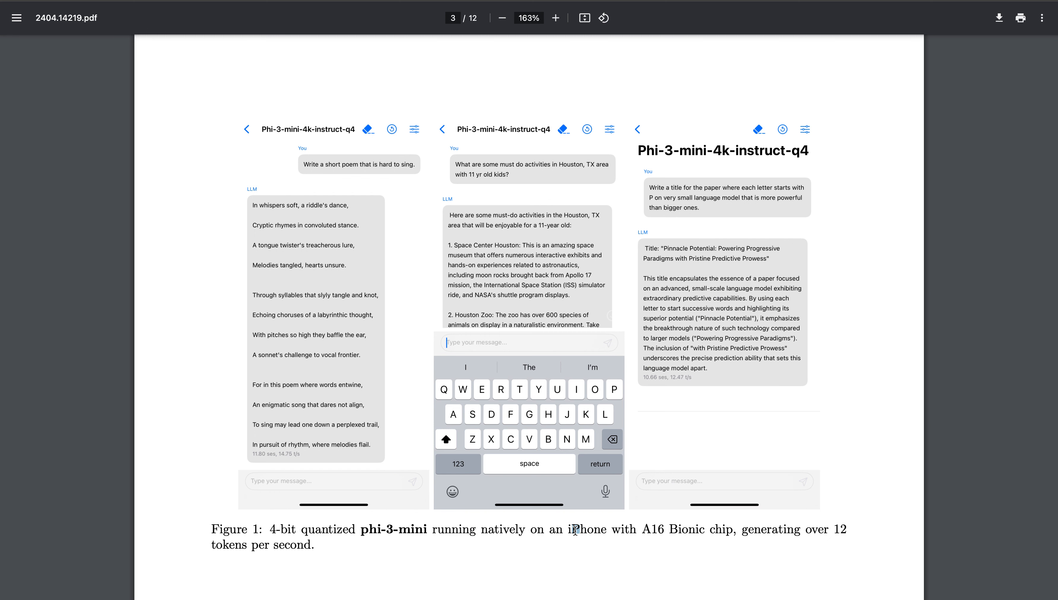
mouse_move(345, 171)
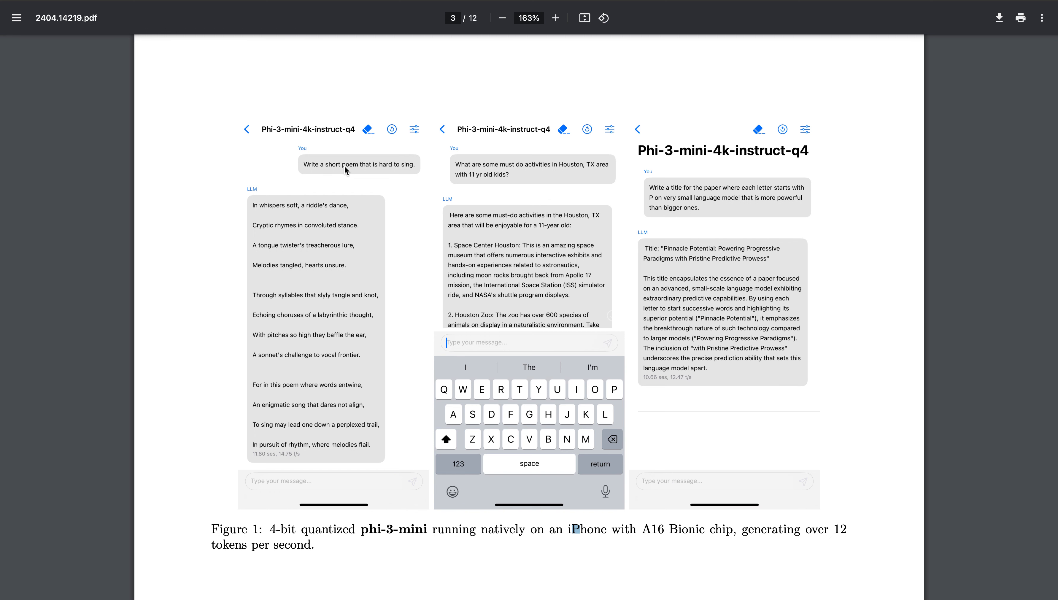
mouse_move(346, 225)
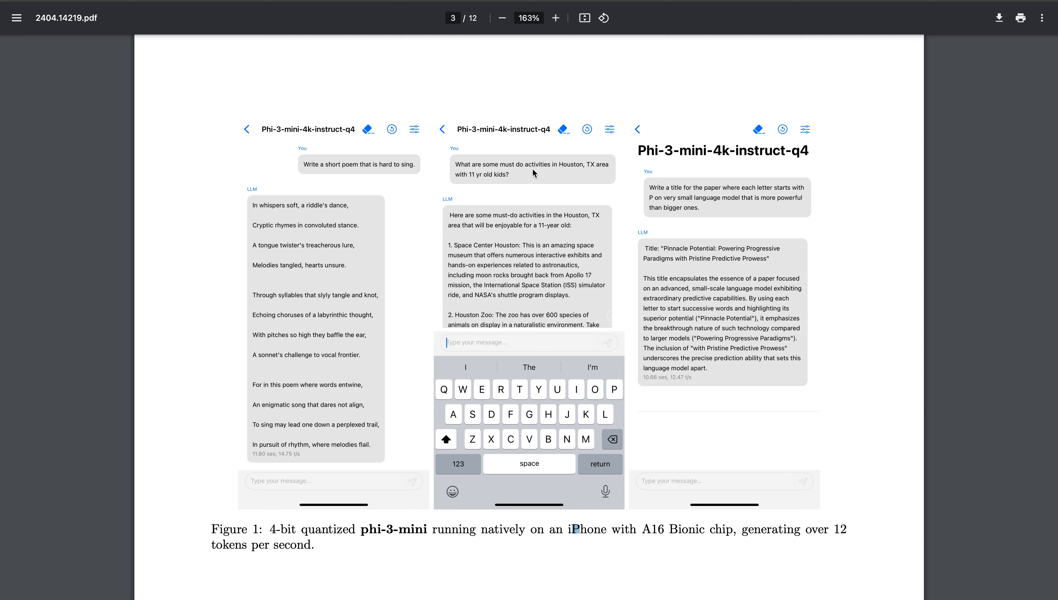
mouse_move(746, 197)
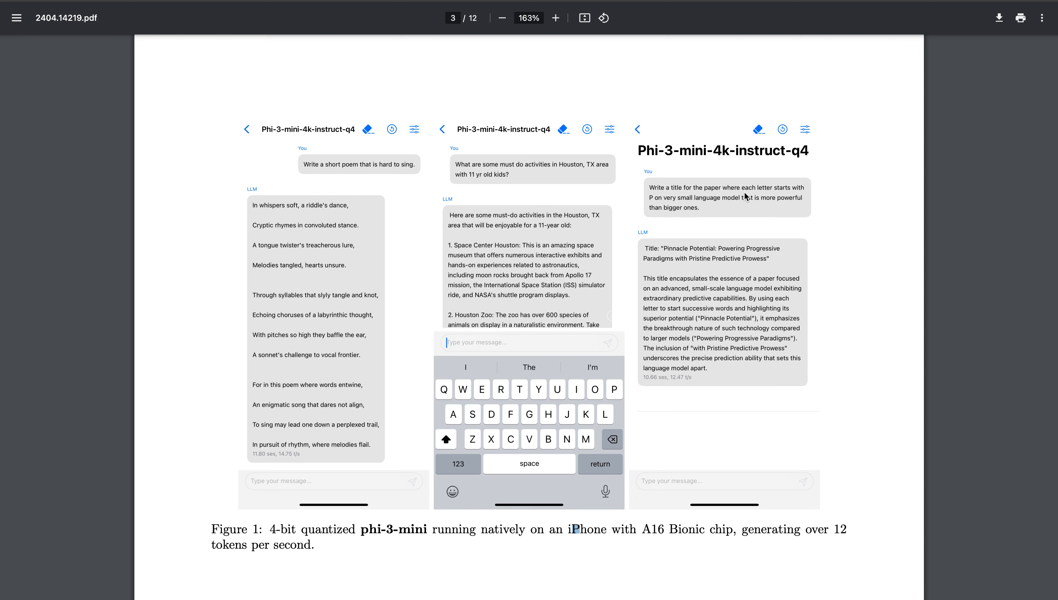
mouse_move(679, 203)
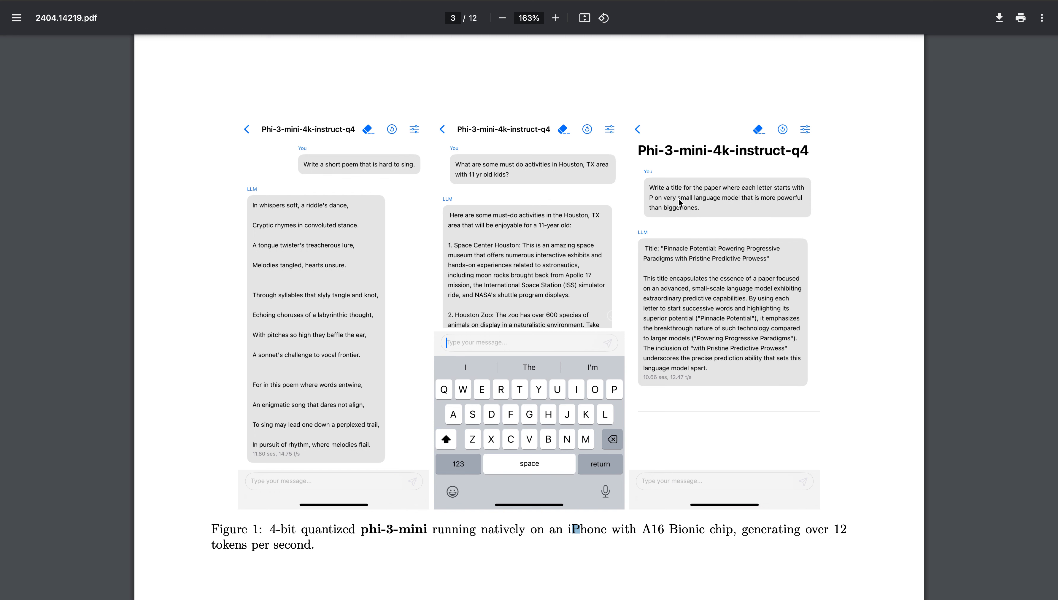
mouse_move(757, 256)
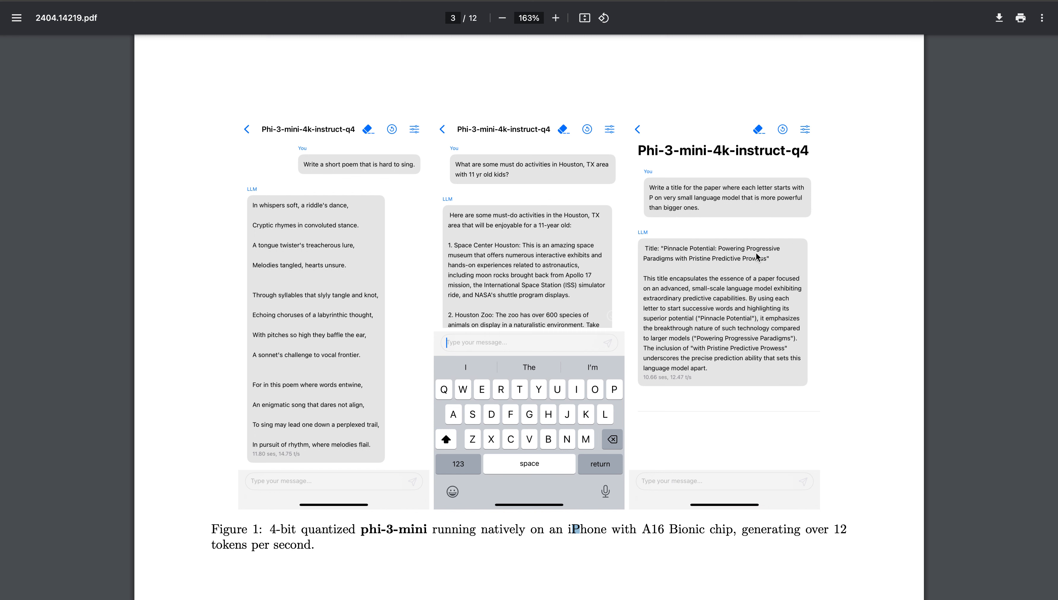
mouse_move(715, 363)
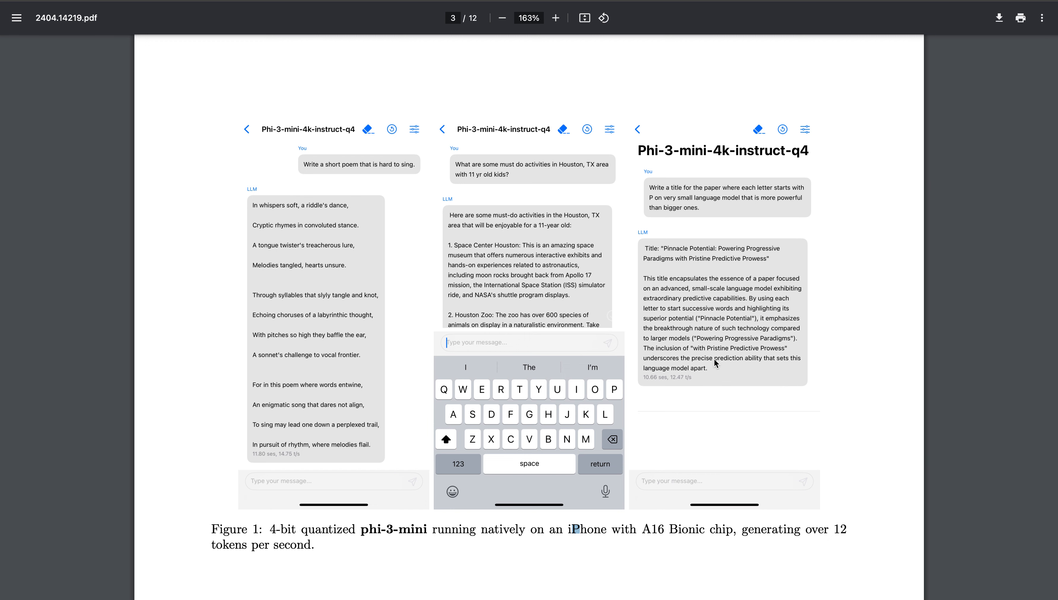
Reach page 4's Post-training paragraph, mark 'preference tuning with DPO', and continue to the academic benchmark table.
scroll(down, 3)
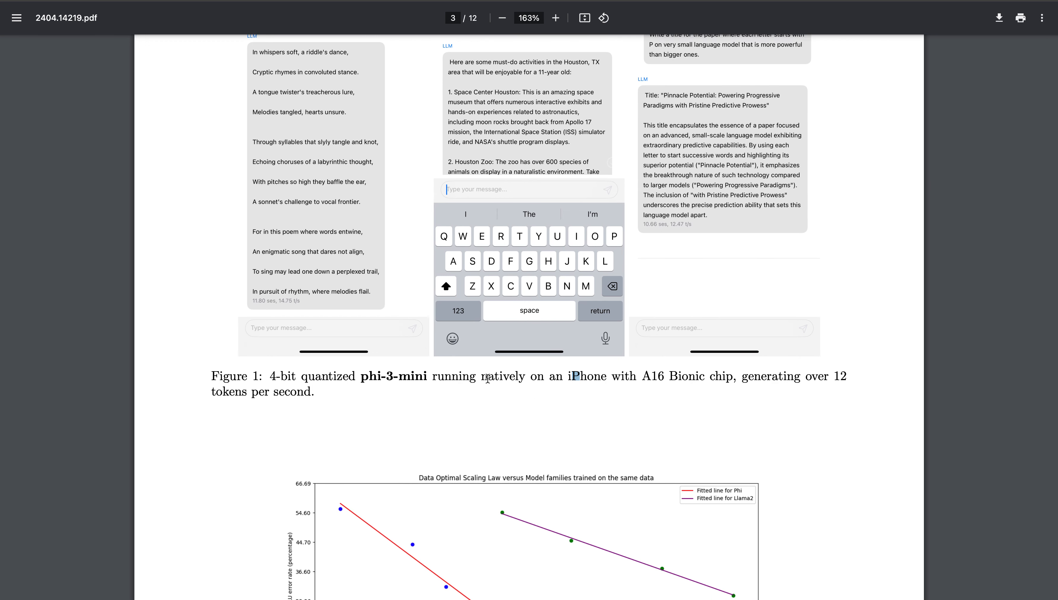
scroll(down, 3)
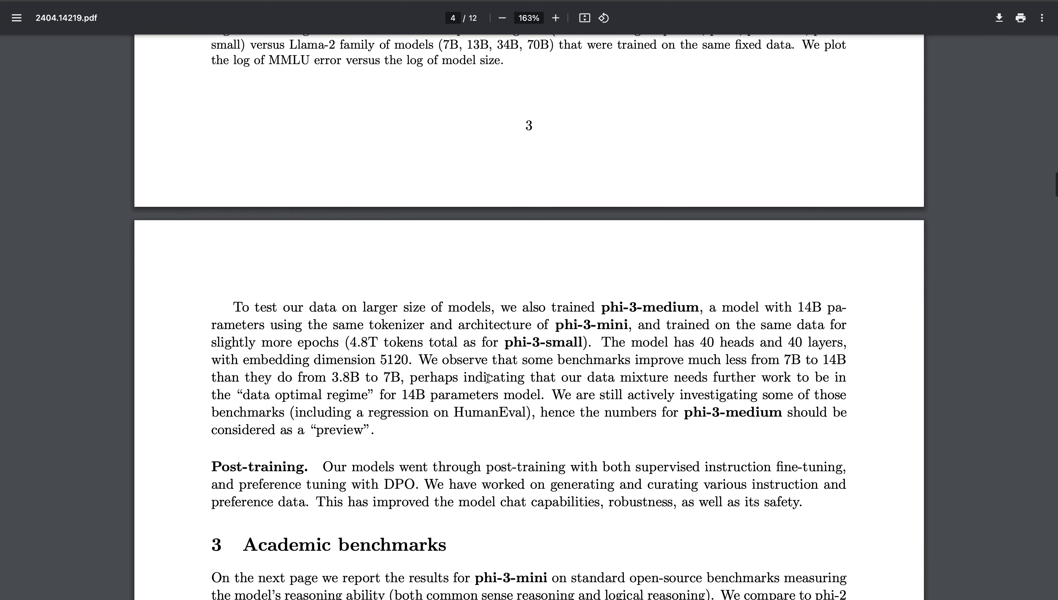
scroll(down, 3)
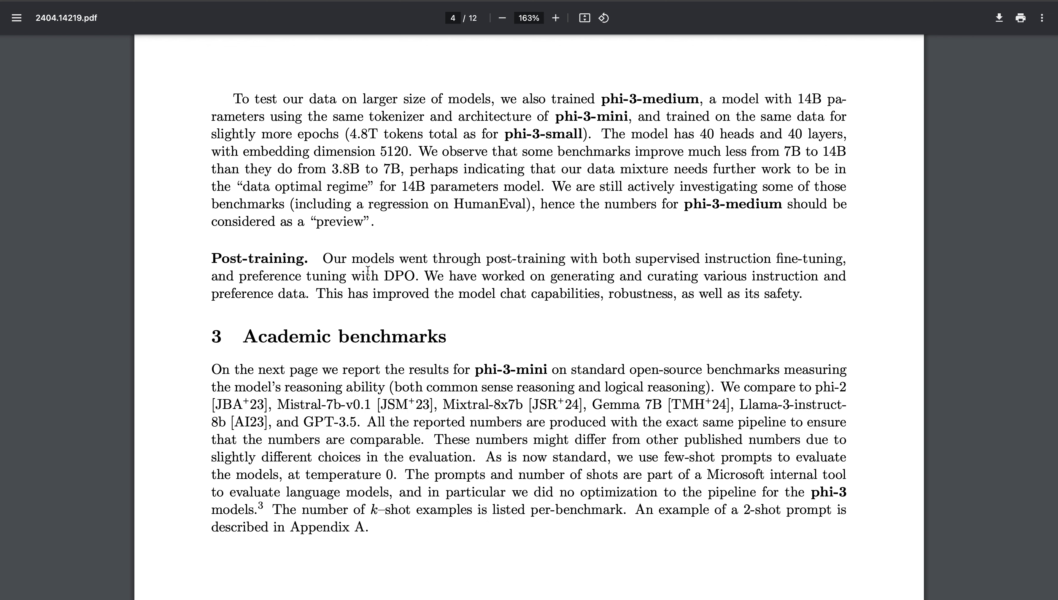
drag(238, 276, 370, 277)
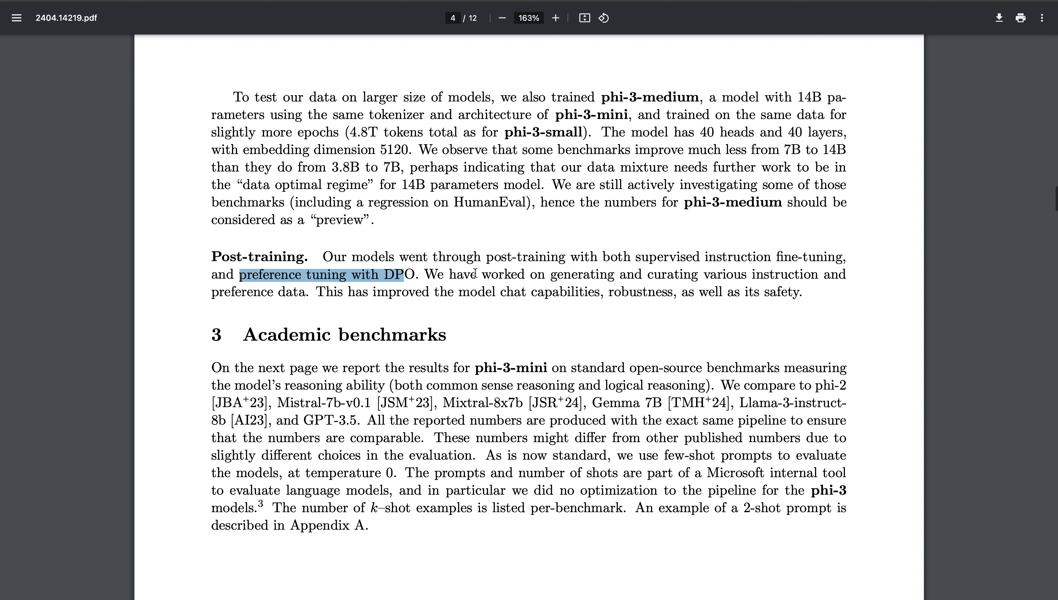
scroll(down, 3)
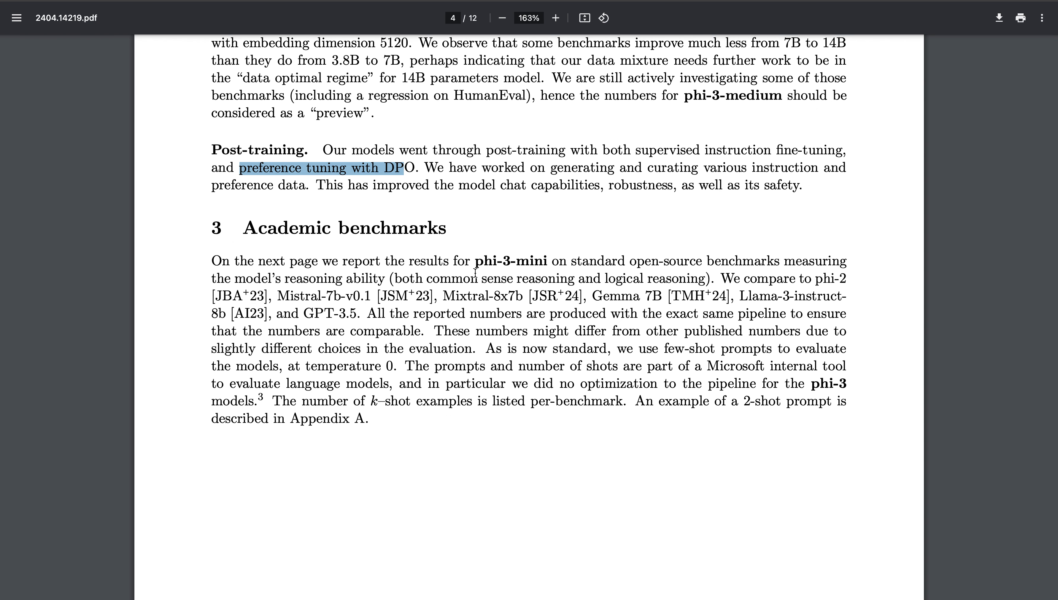
scroll(down, 3)
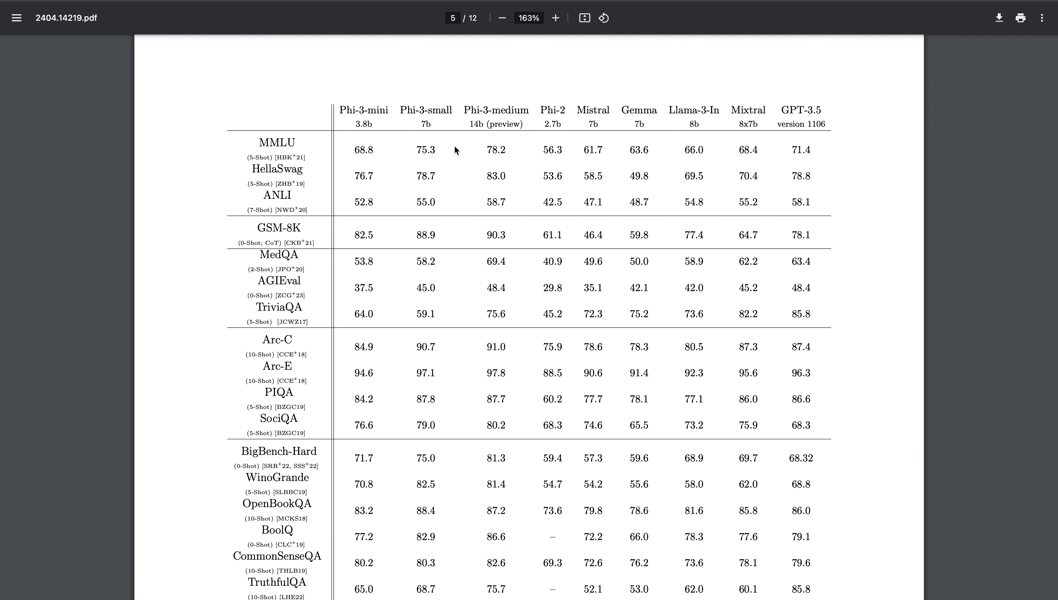
mouse_move(420, 126)
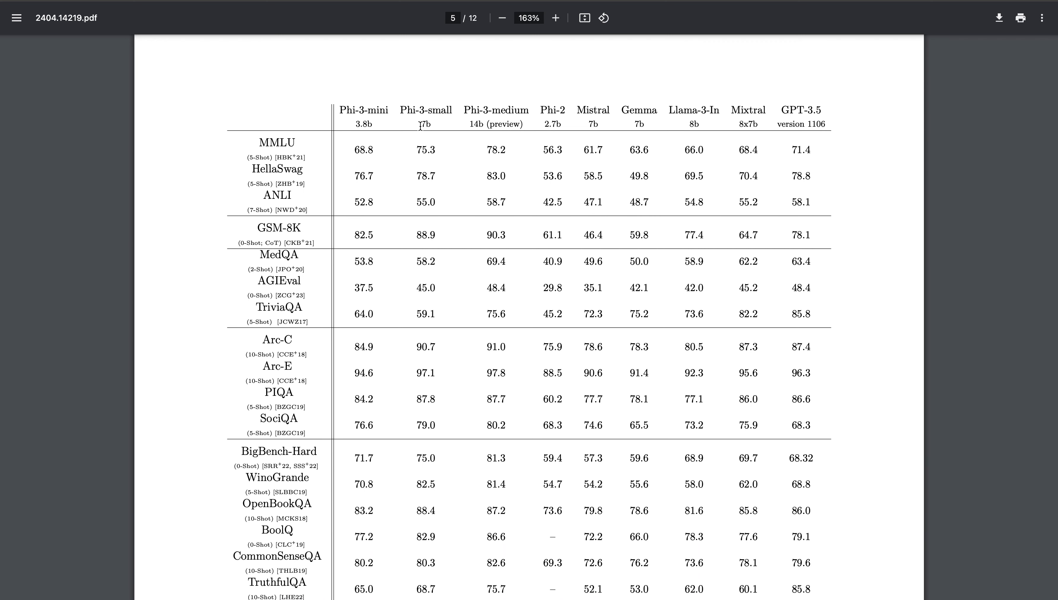
mouse_move(466, 107)
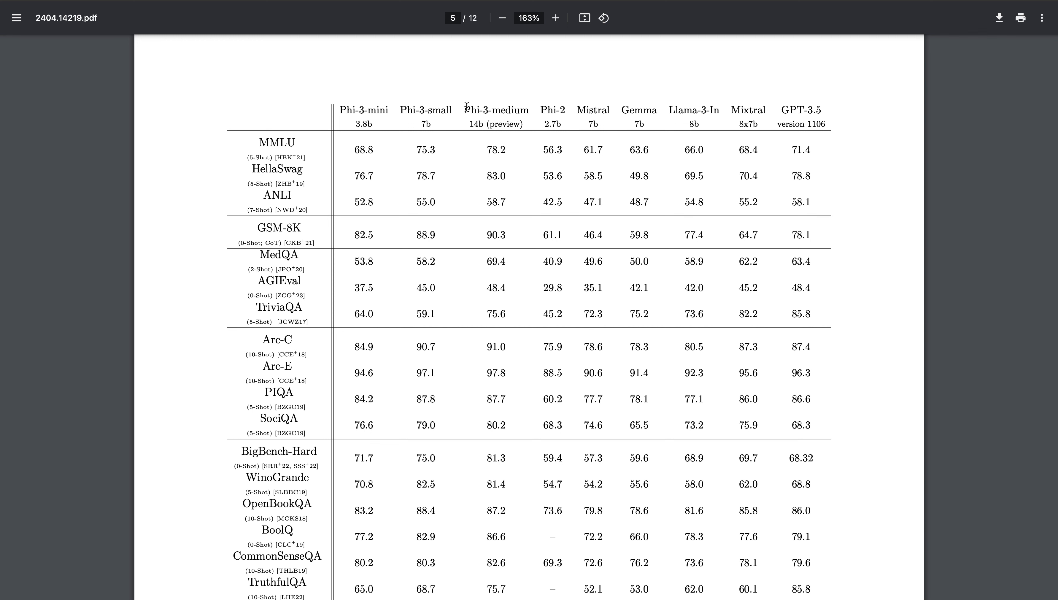
drag(348, 110, 527, 110)
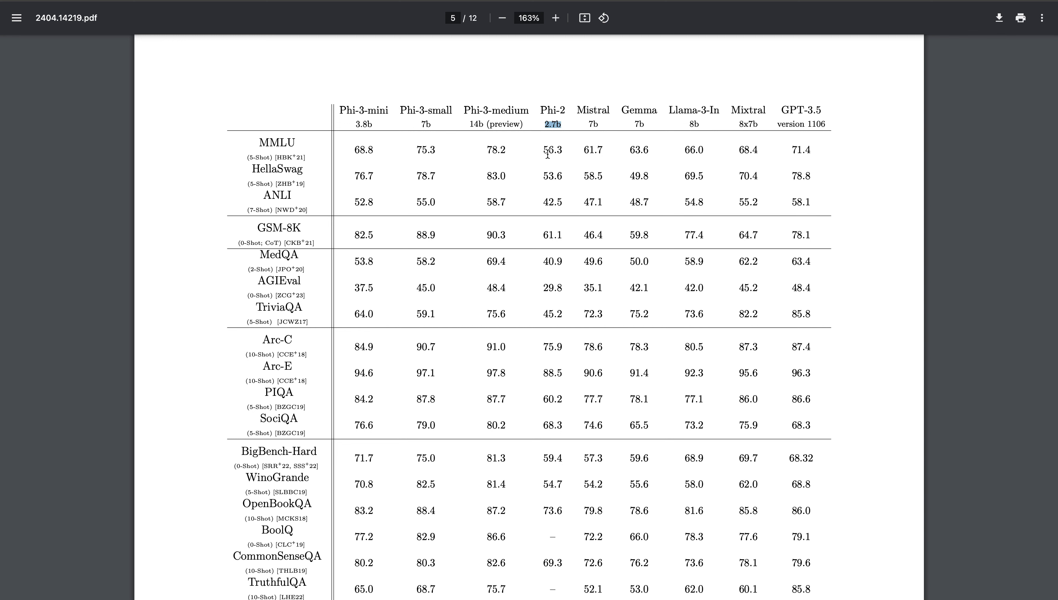
drag(548, 149, 810, 149)
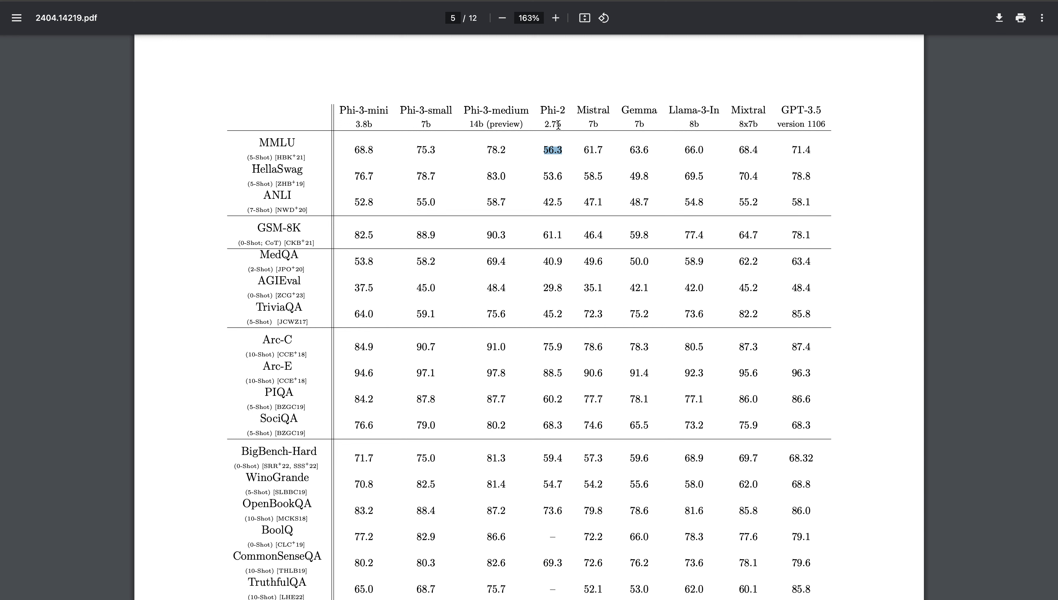
mouse_move(353, 147)
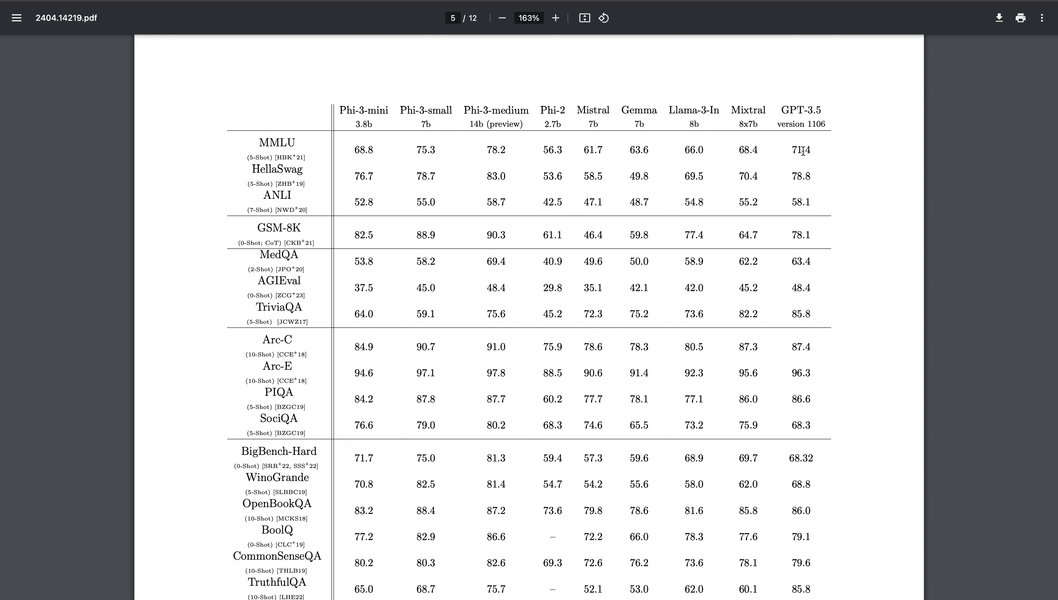
double_click(801, 149)
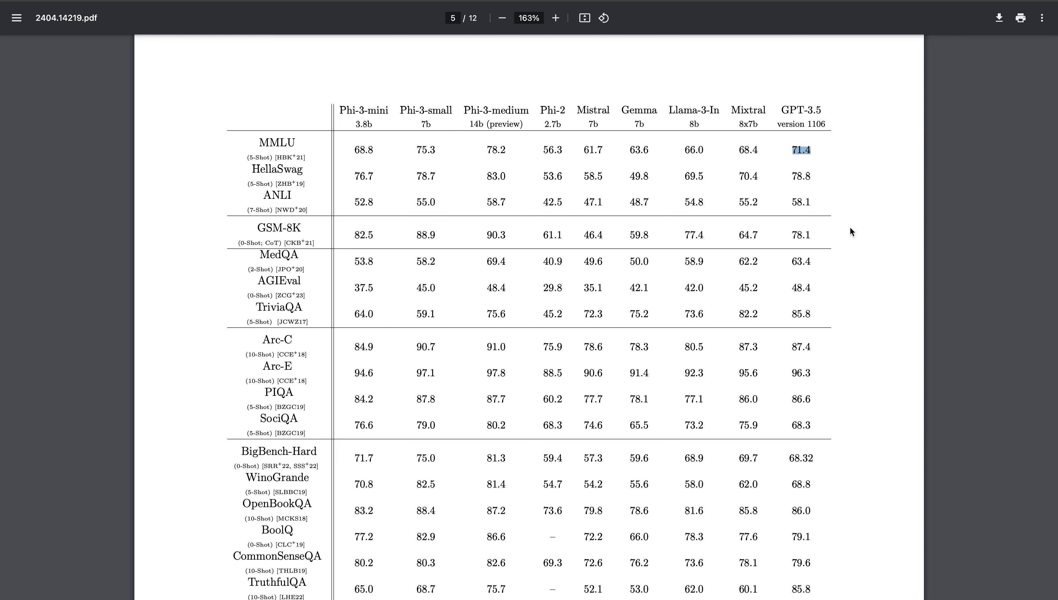
mouse_move(664, 132)
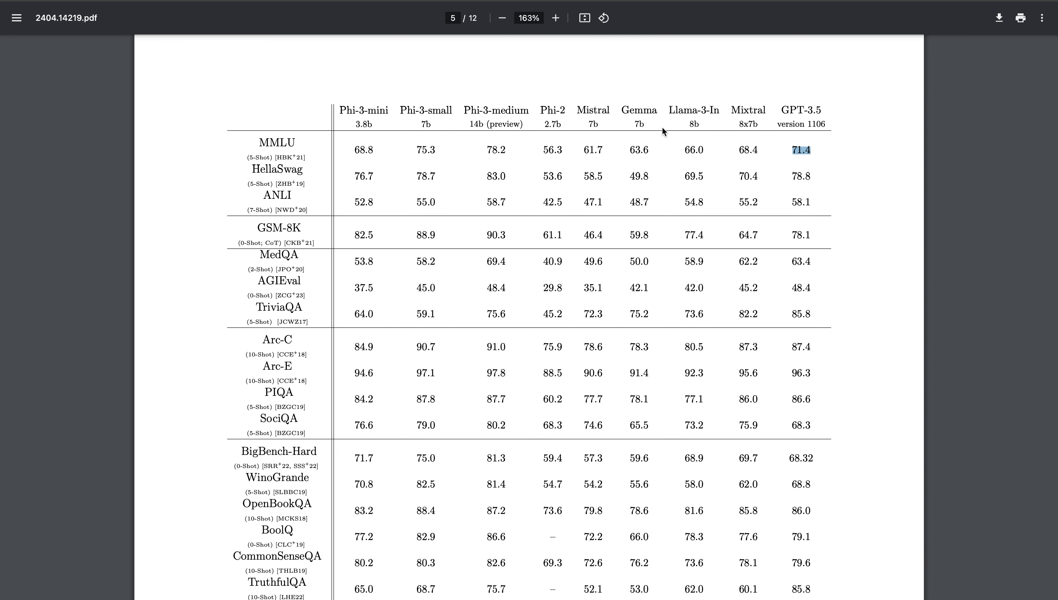
mouse_move(389, 159)
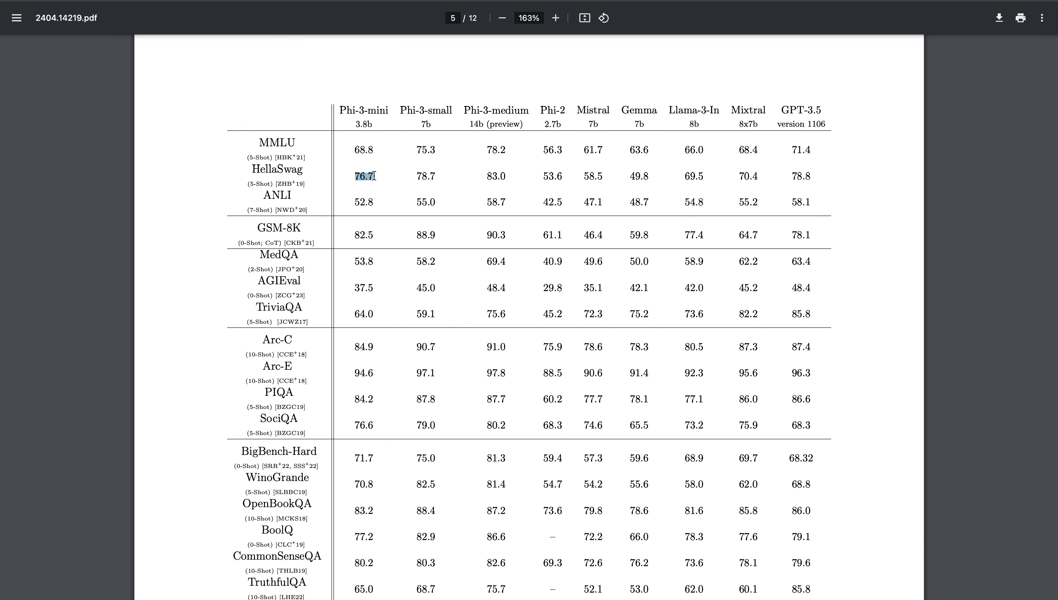
mouse_move(796, 176)
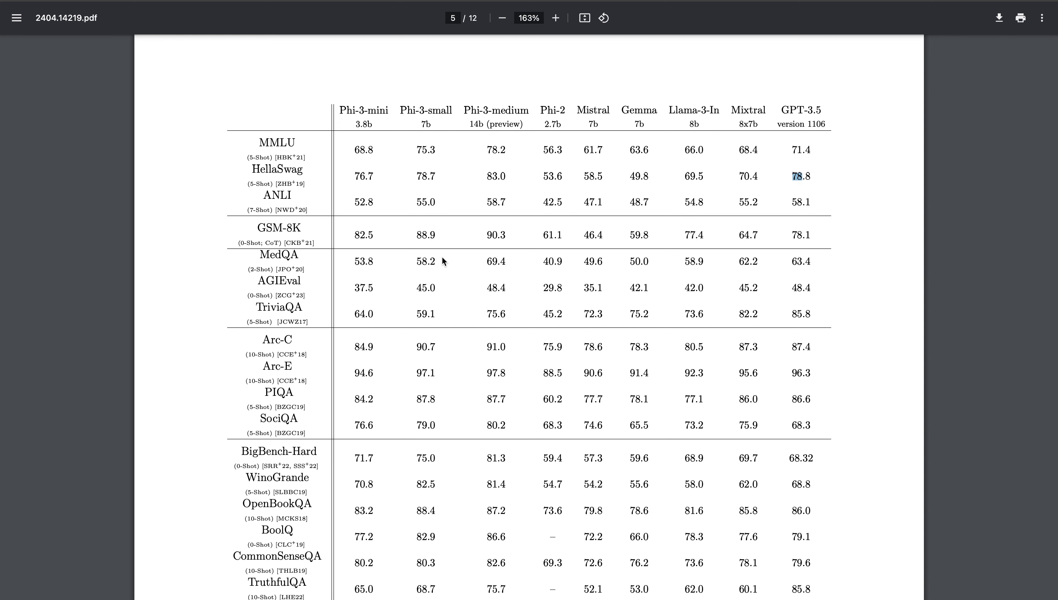
mouse_move(352, 128)
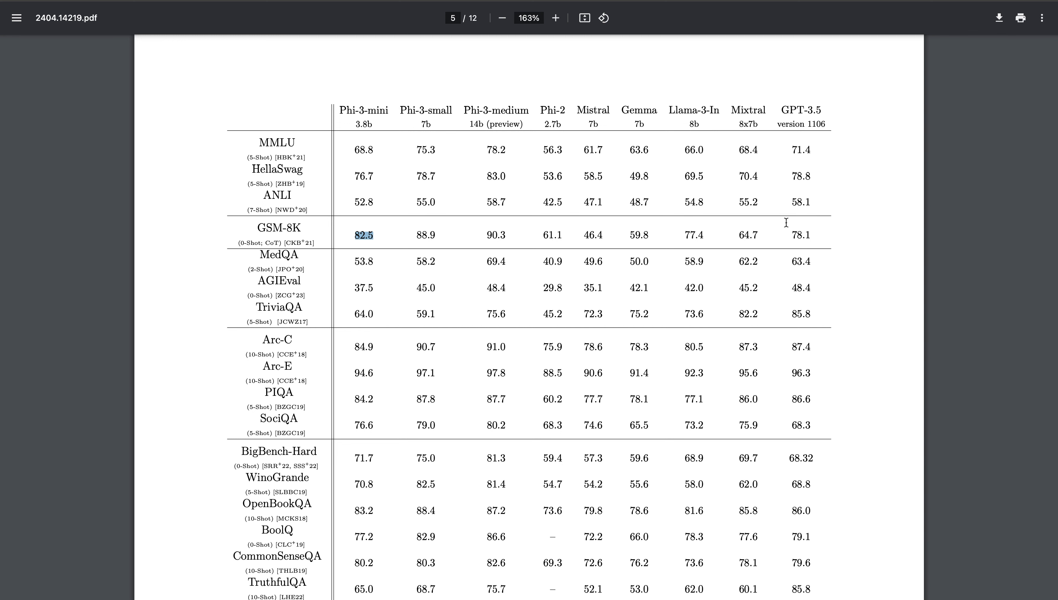
mouse_move(797, 231)
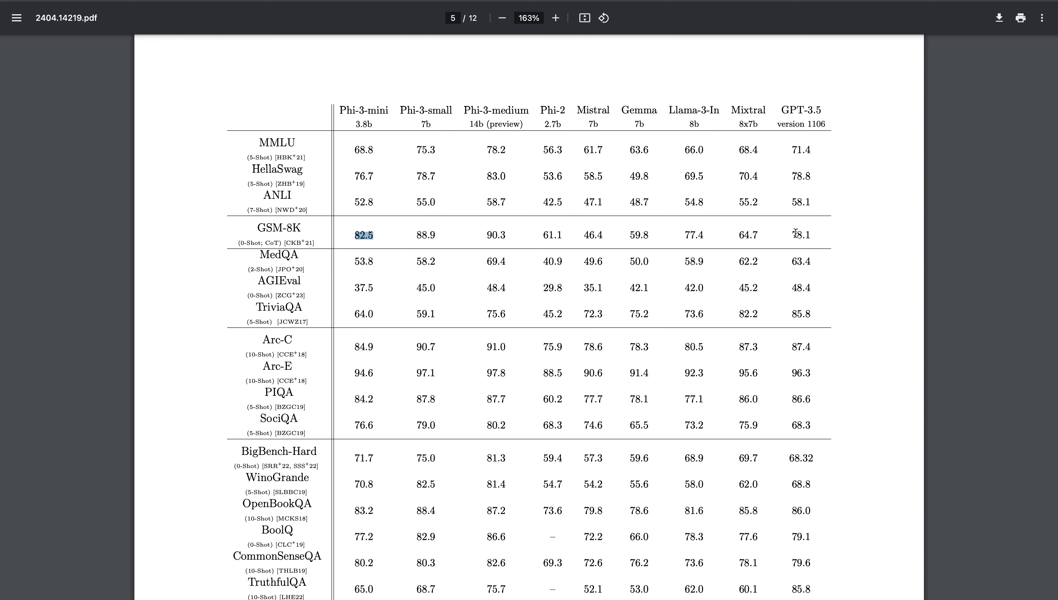
mouse_move(462, 305)
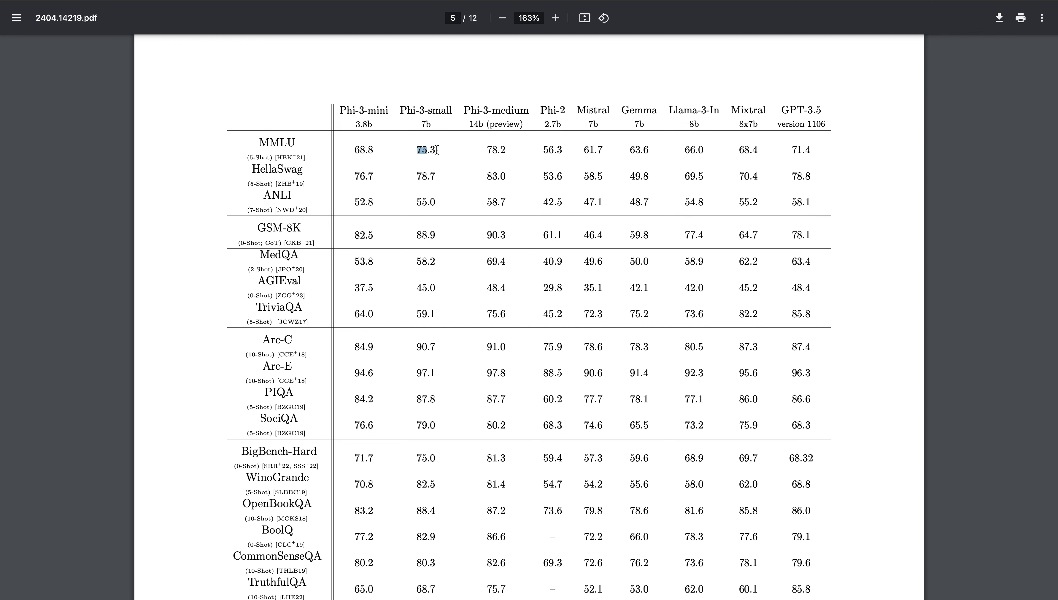
double_click(424, 148)
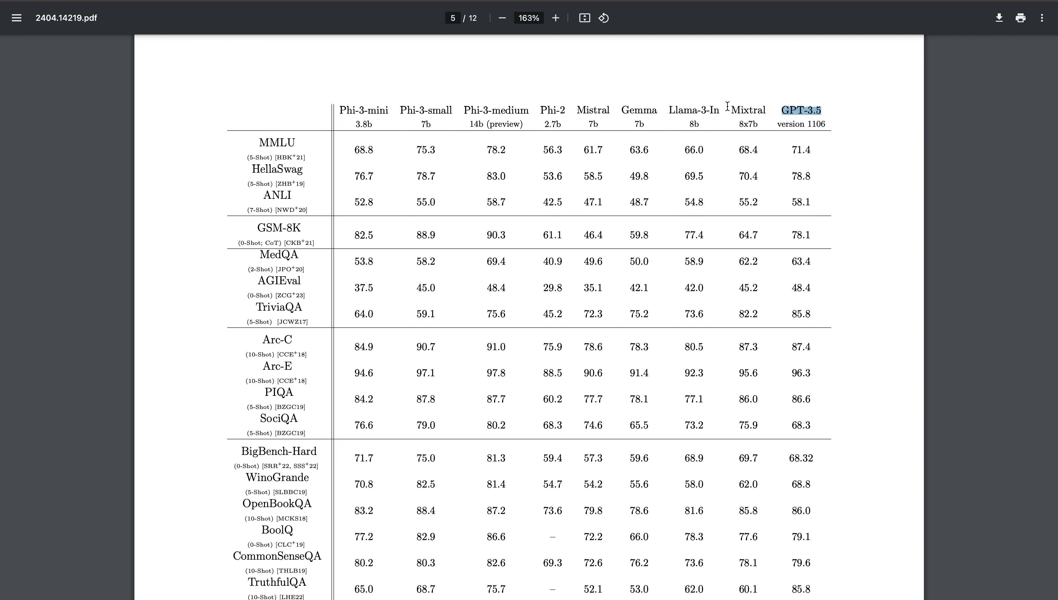
double_click(748, 109)
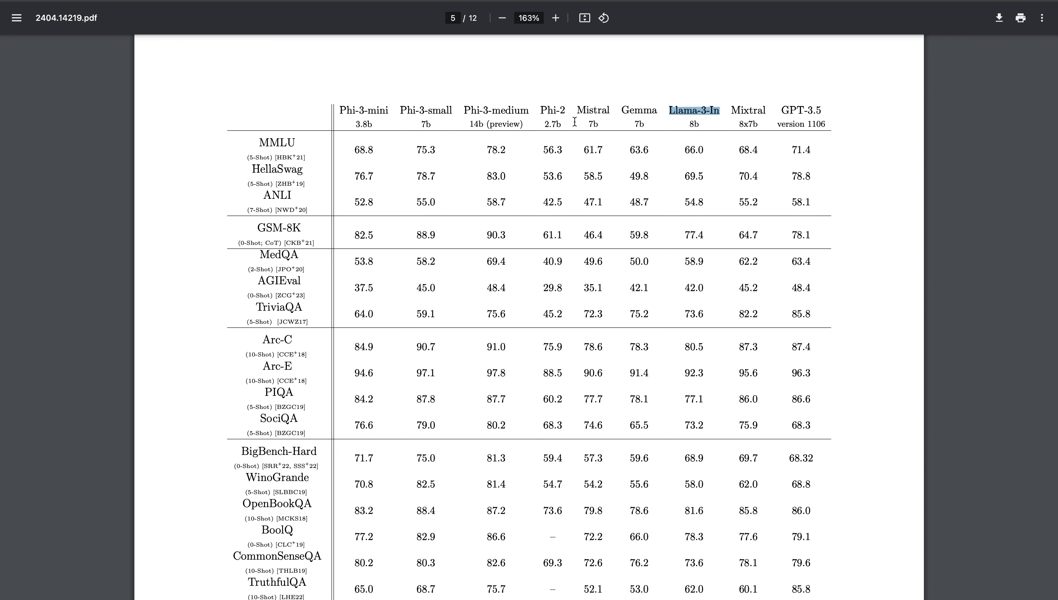
mouse_move(346, 107)
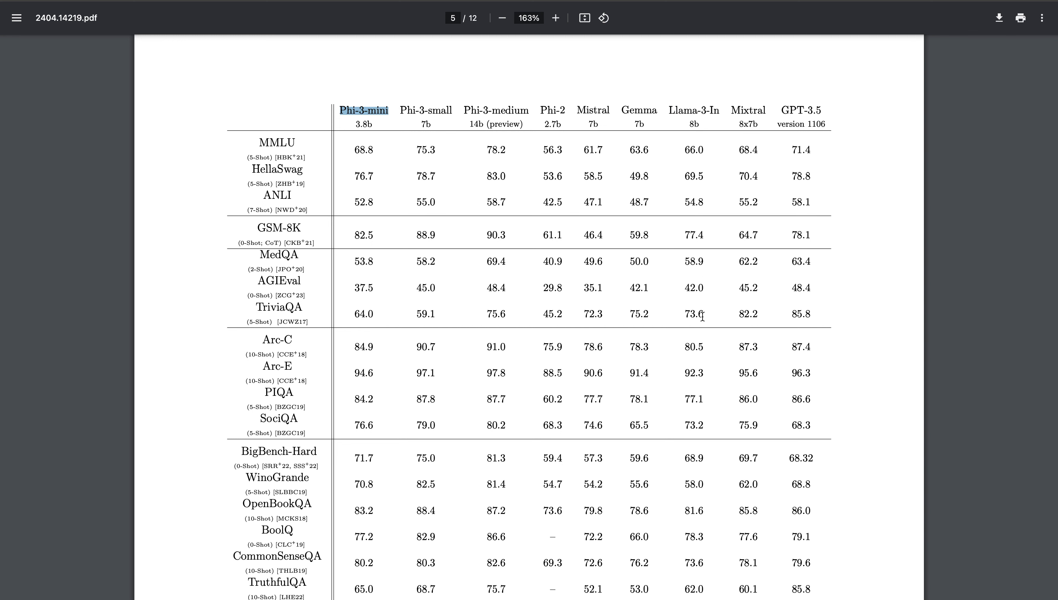
click(693, 110)
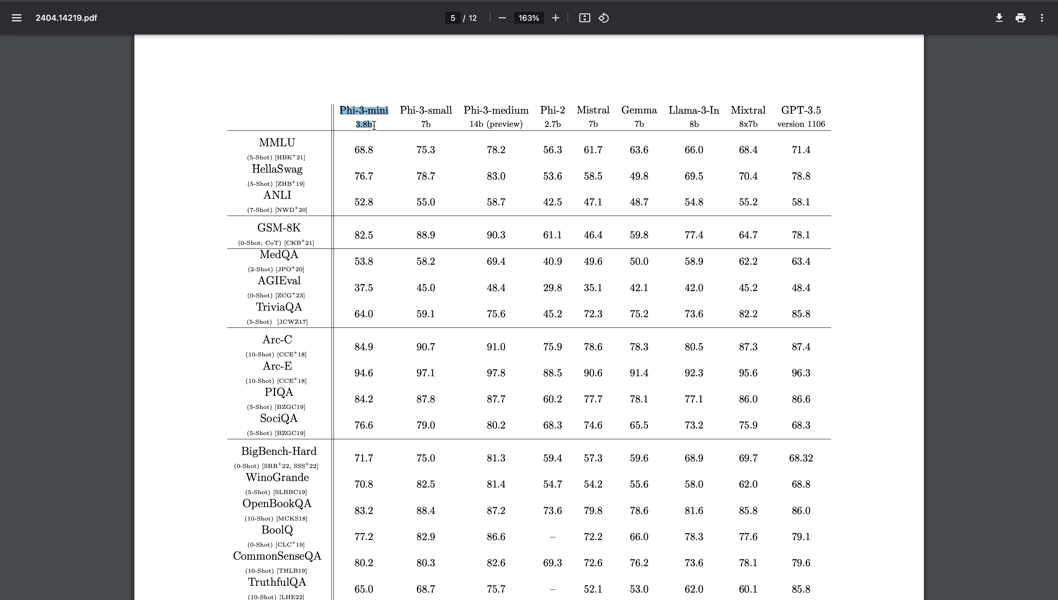
mouse_move(427, 222)
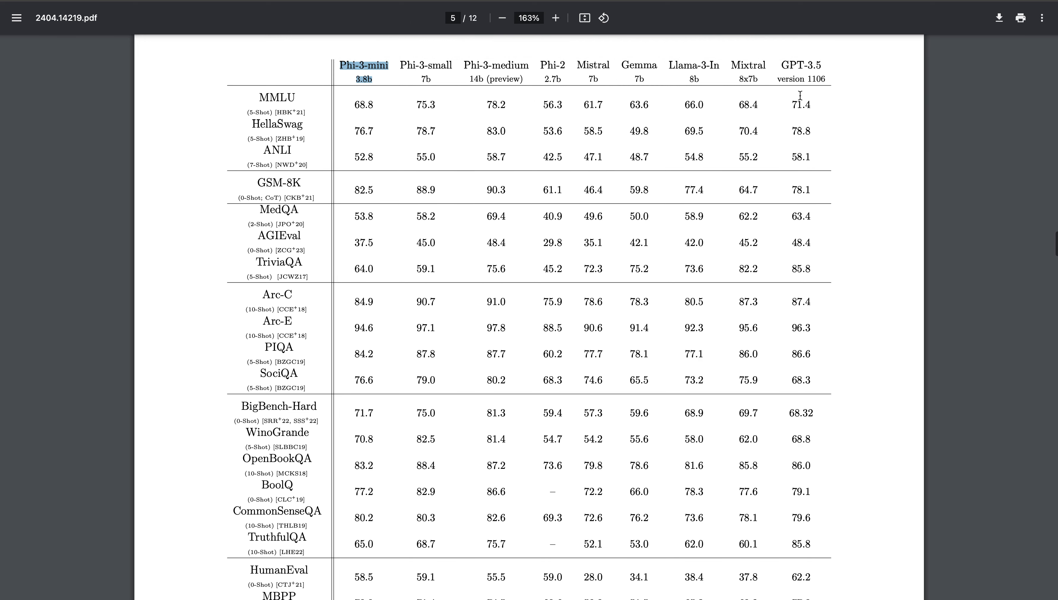
Move past the Safety section and Figure 3's harmful-response chart toward page 7's Weakness section.
scroll(down, 3)
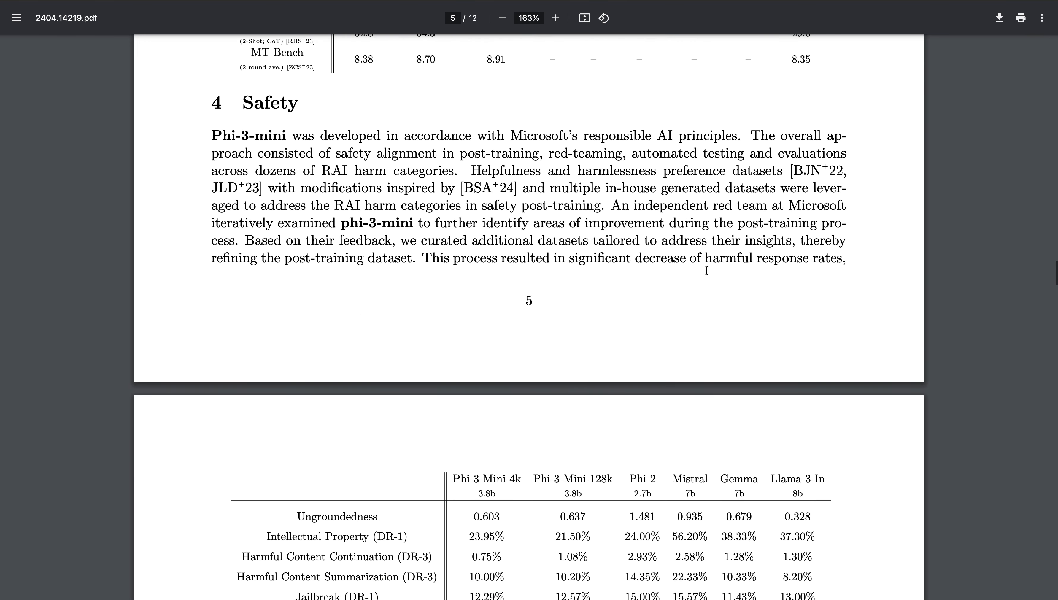
scroll(down, 3)
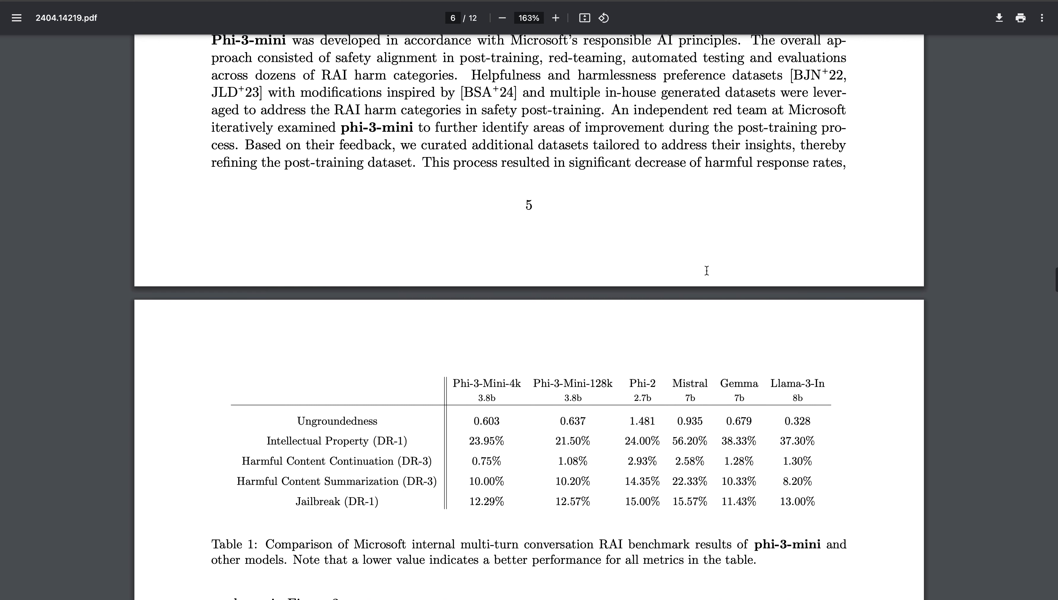
scroll(down, 3)
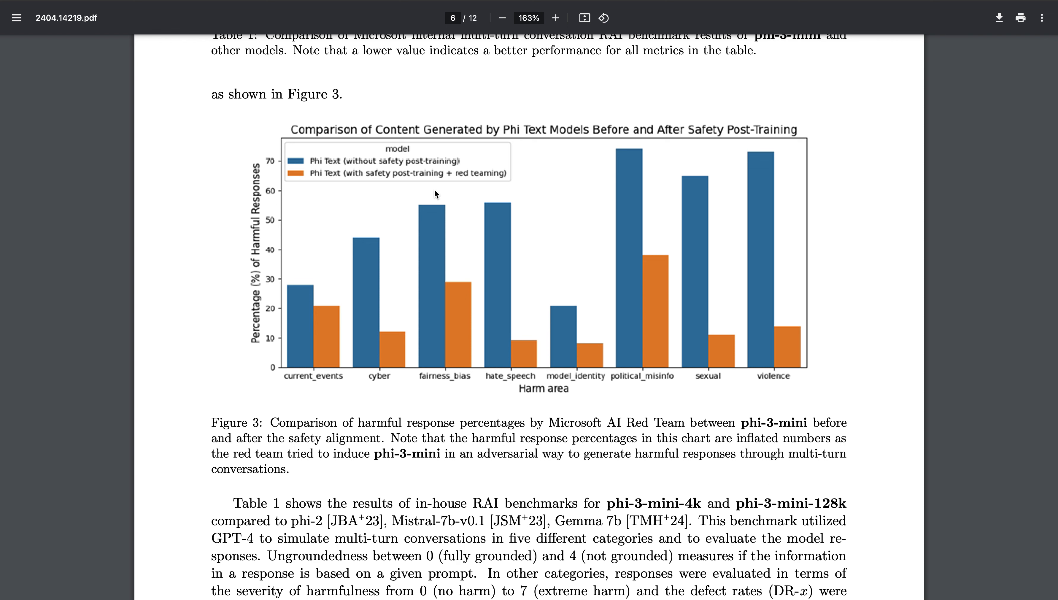
mouse_move(475, 289)
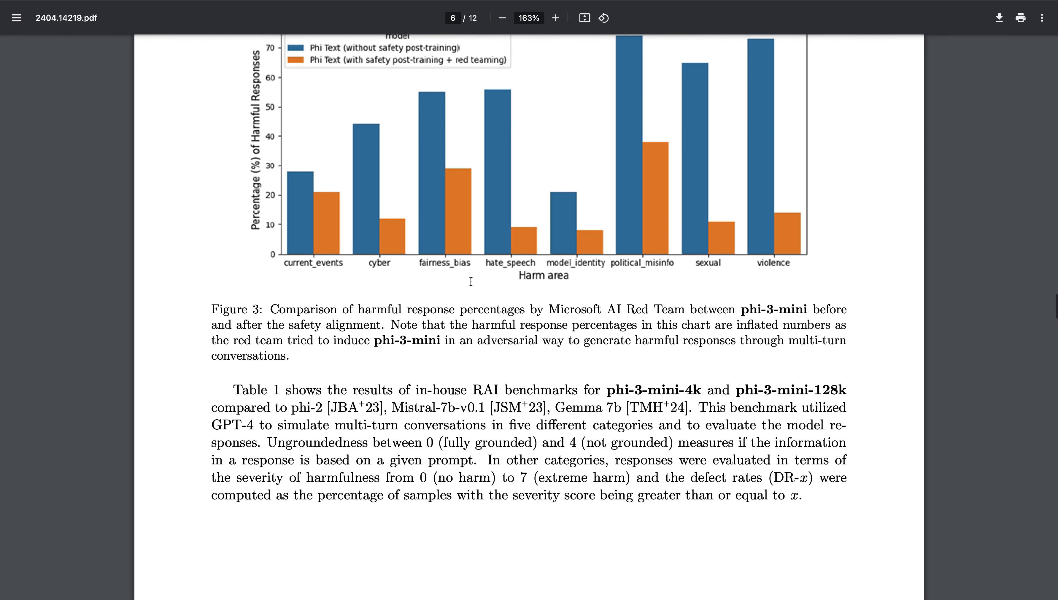
scroll(down, 3)
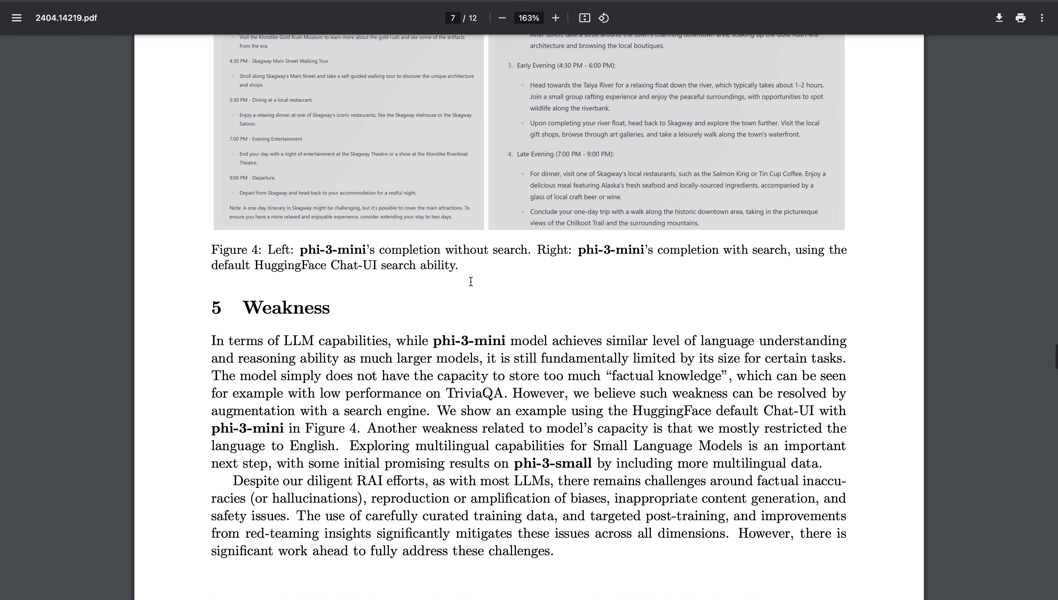
Highlight the HuggingFace Chat-UI sentence in section 5 Weakness on page 7 and read on below it.
scroll(down, 3)
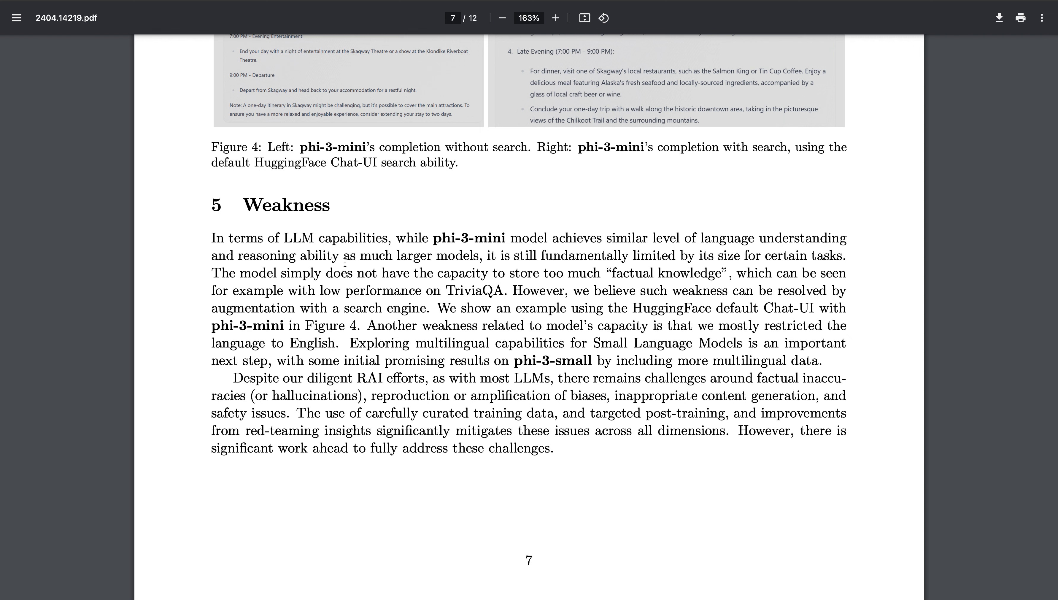
mouse_move(528, 295)
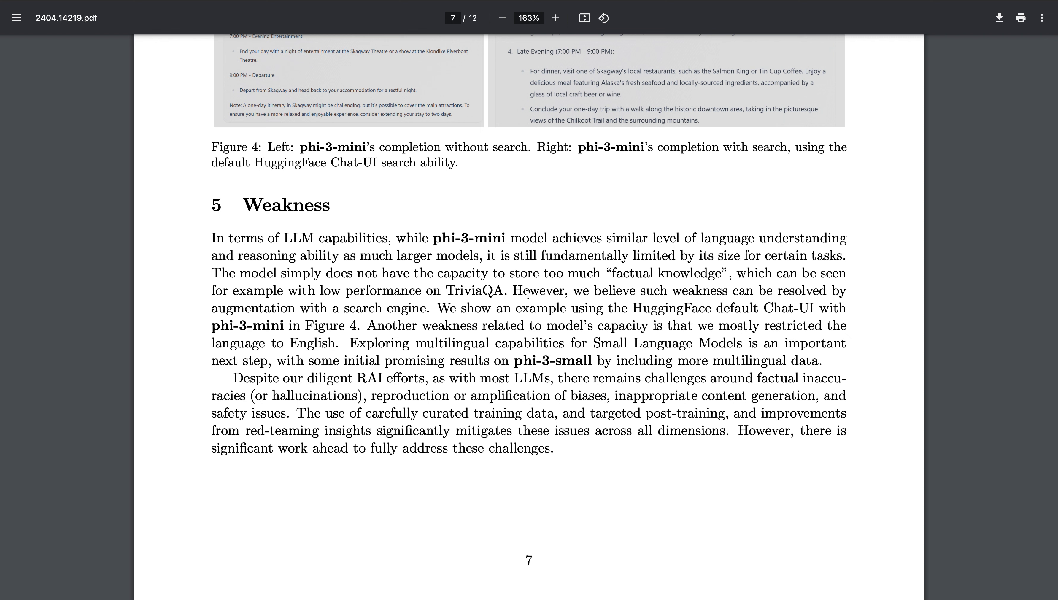
drag(515, 291, 613, 309)
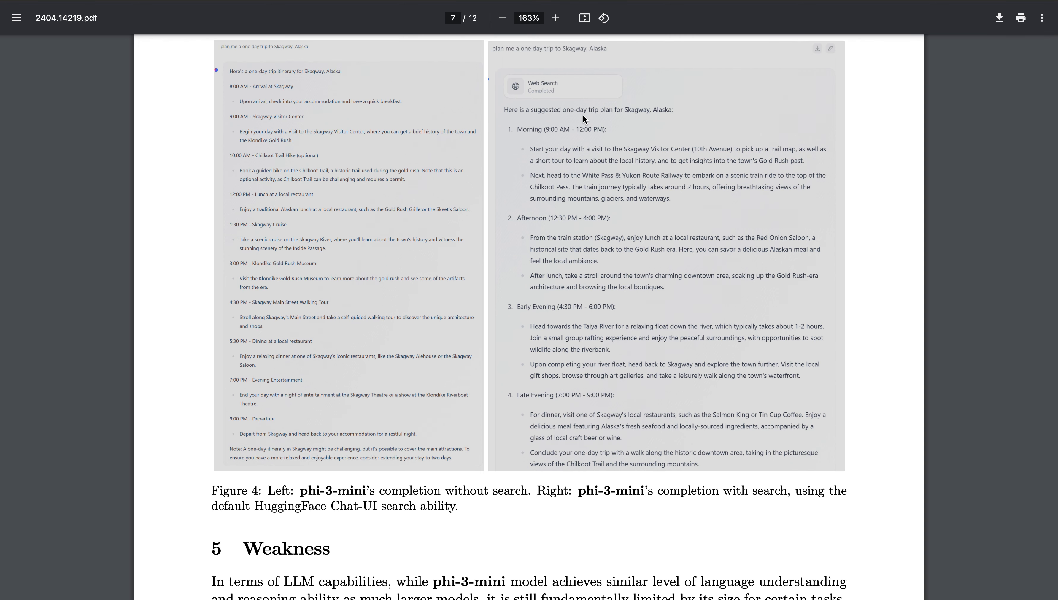
mouse_move(730, 342)
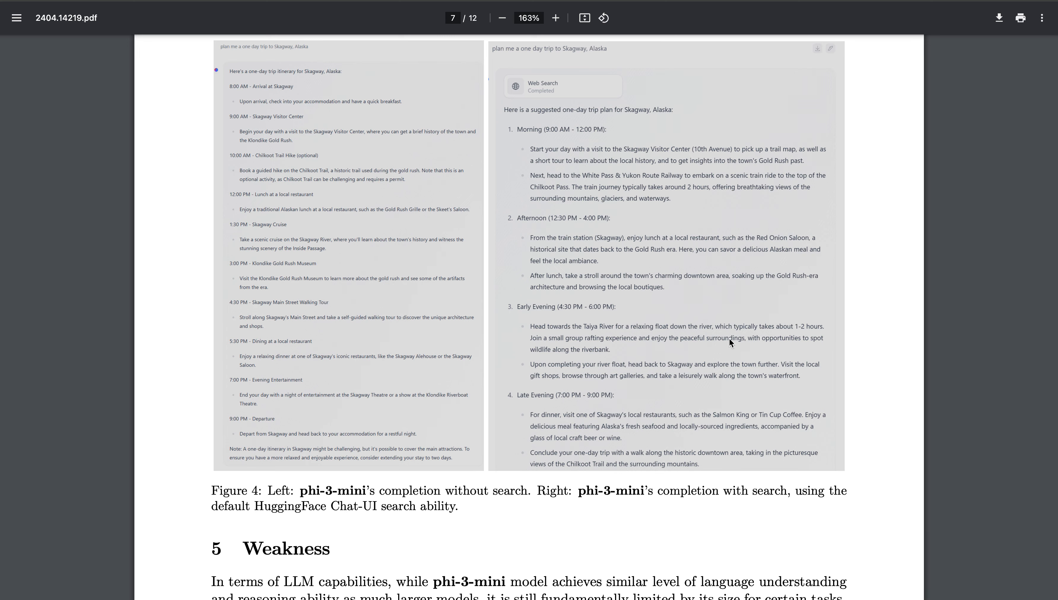
scroll(down, 3)
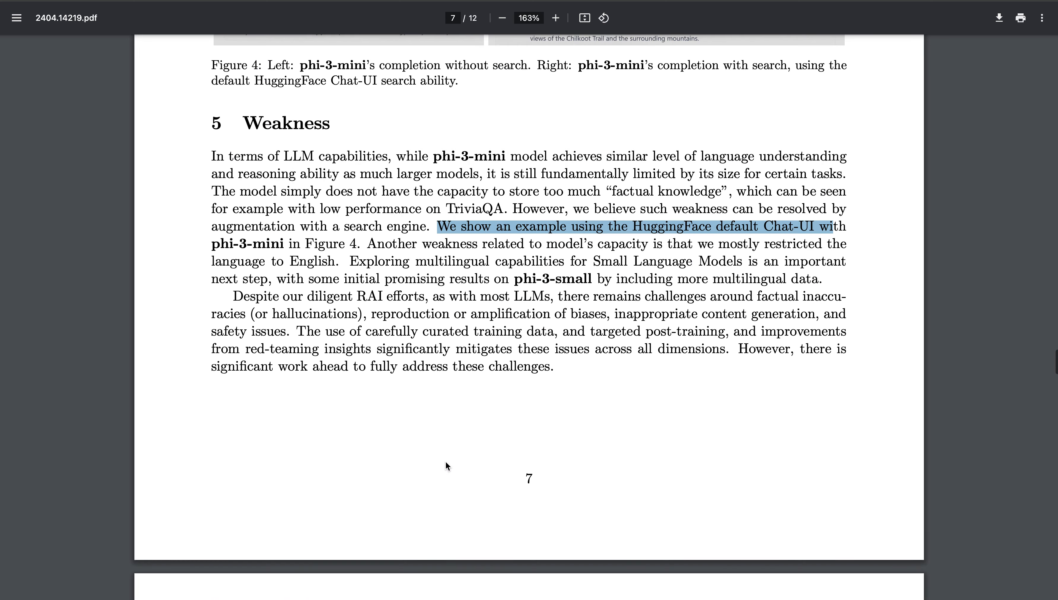
scroll(down, 3)
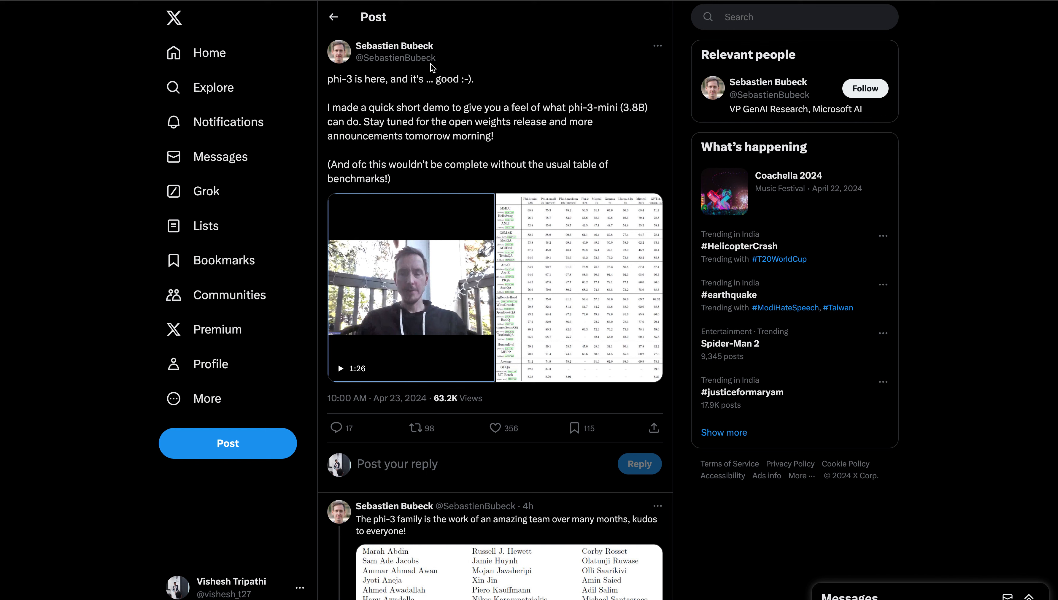
mouse_move(477, 141)
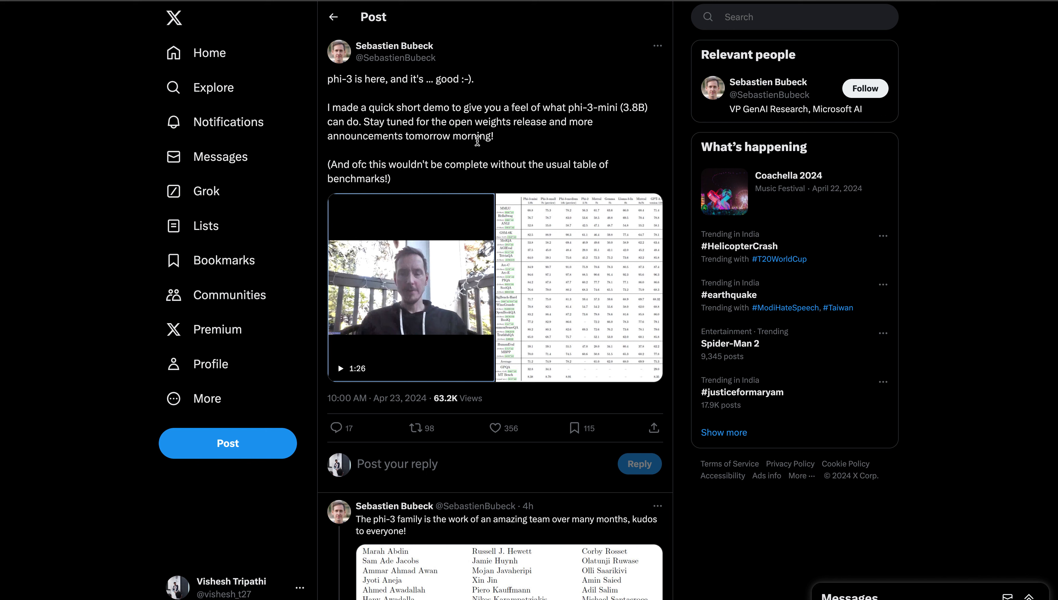
mouse_move(494, 149)
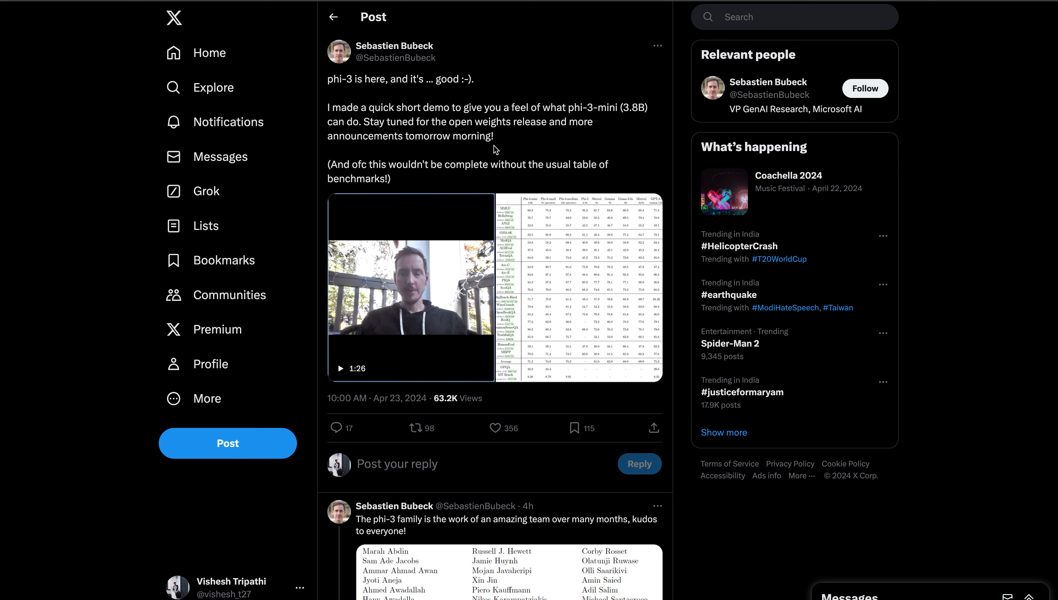
mouse_move(655, 132)
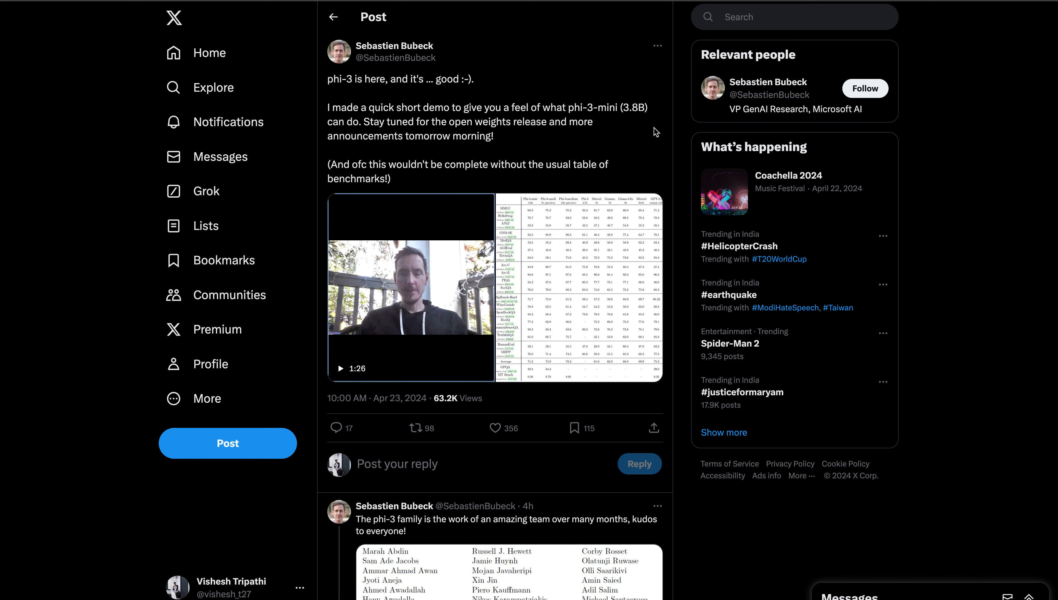
Mark the 3.8B size in the demo post and move to the post with the Phi-3 benchmark bar chart.
double_click(630, 108)
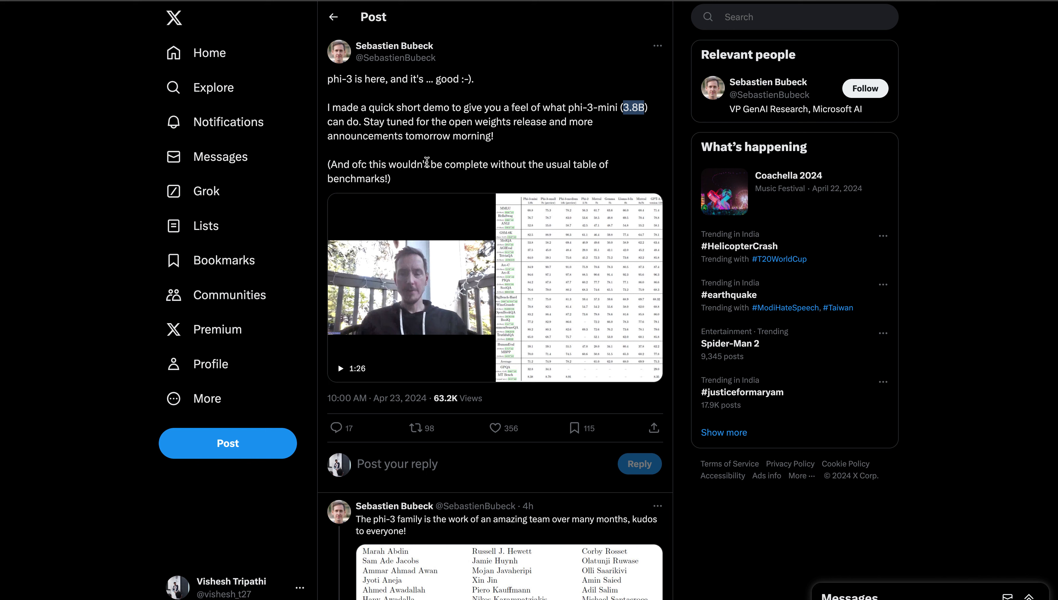
scroll(down, 3)
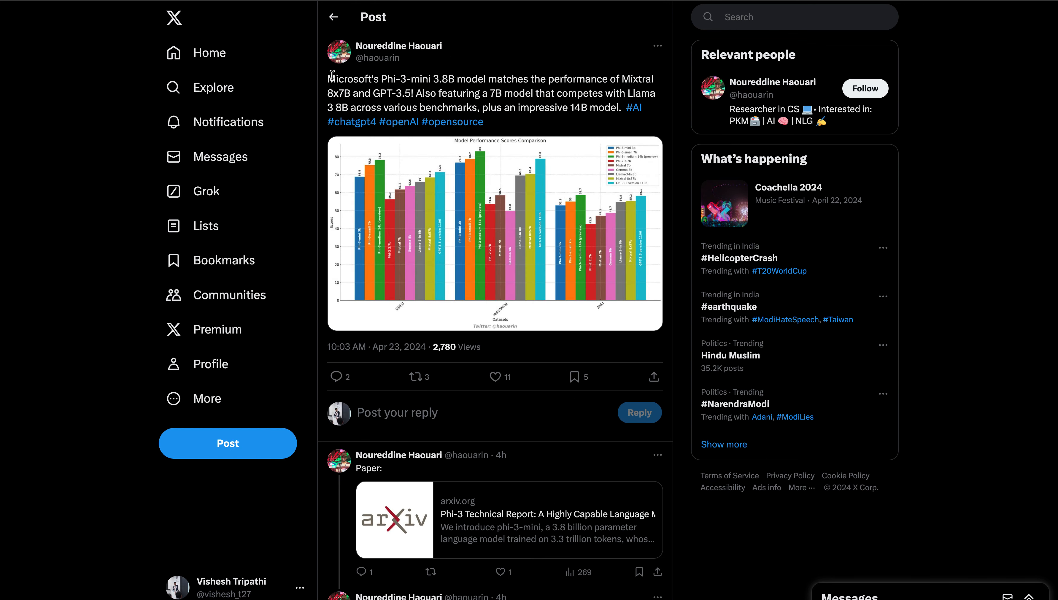
mouse_move(555, 102)
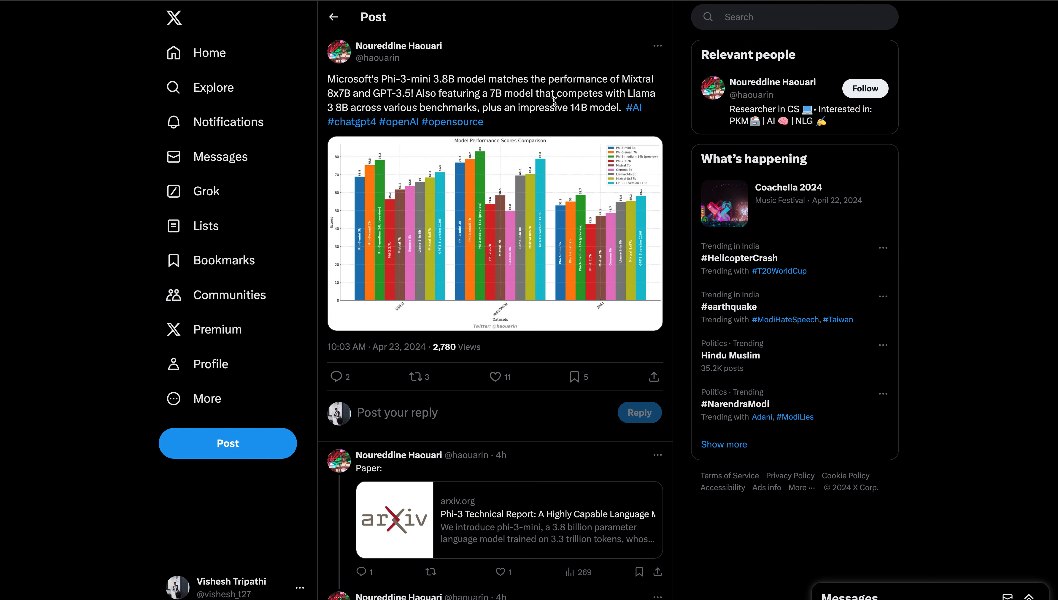
mouse_move(492, 78)
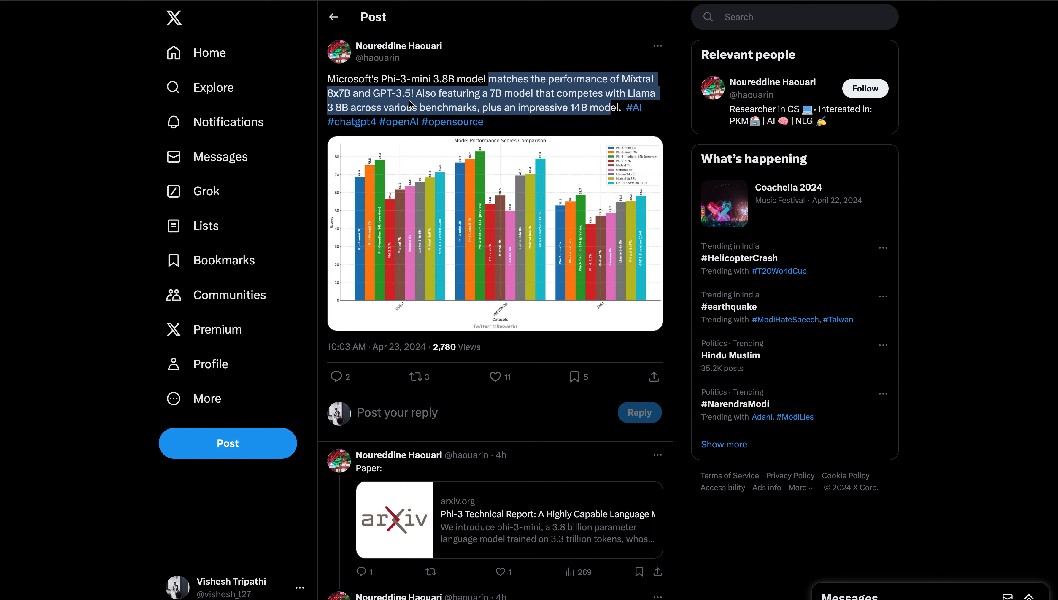
click(461, 202)
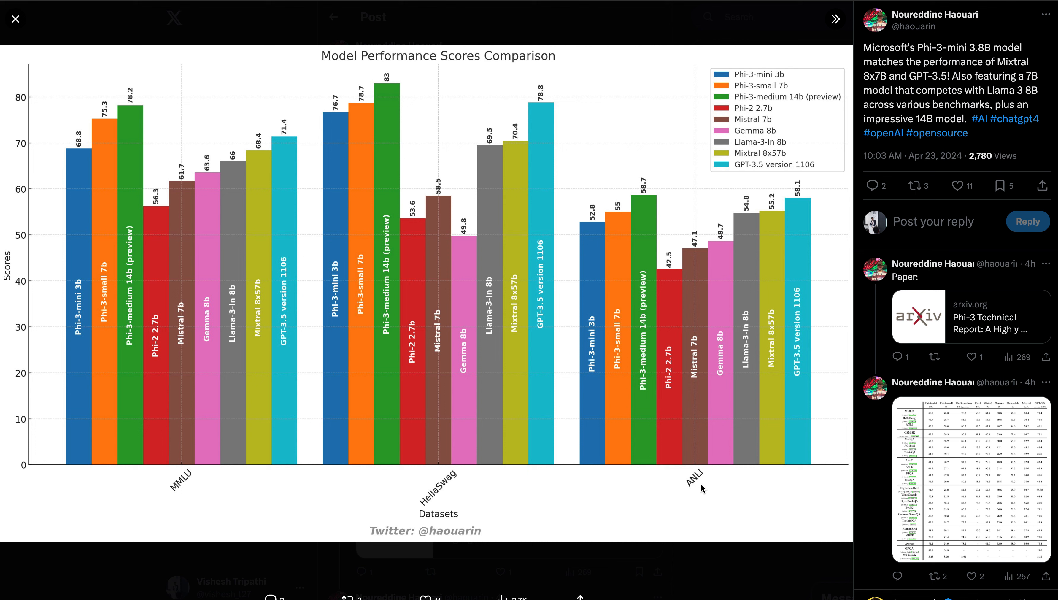
mouse_move(664, 424)
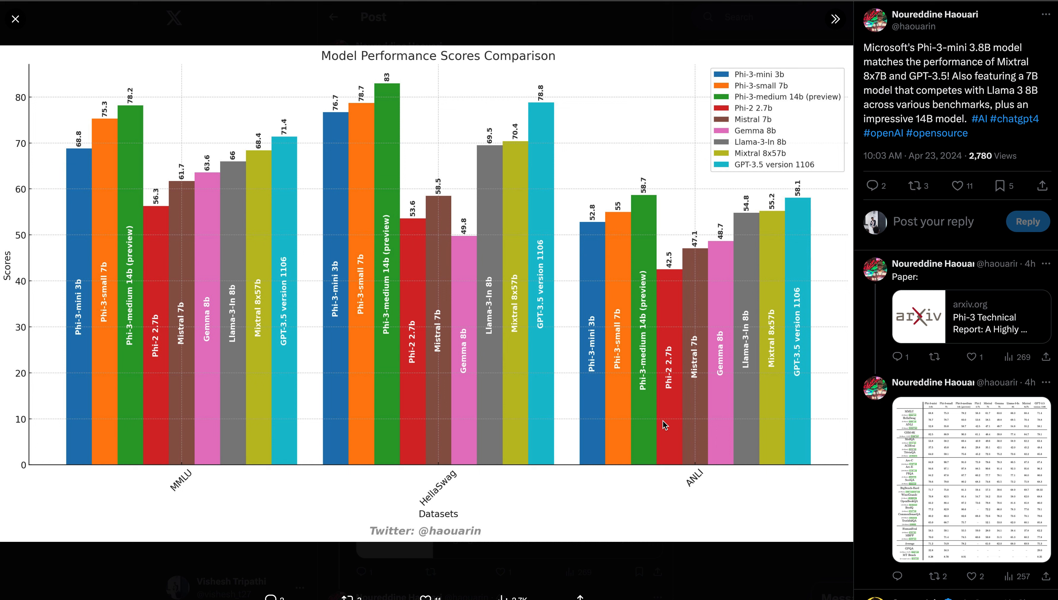
mouse_move(133, 328)
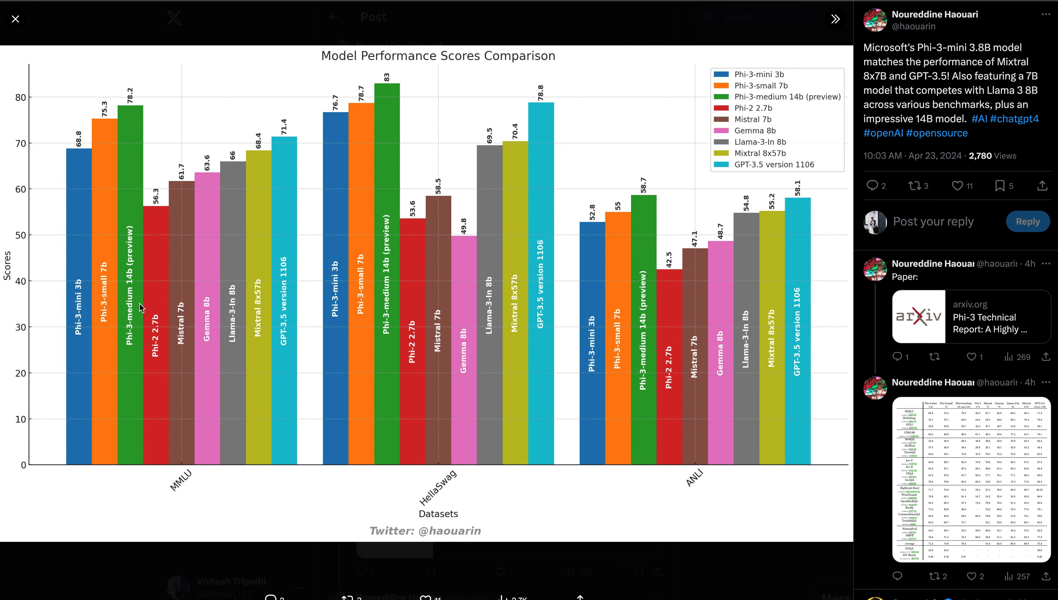
mouse_move(644, 273)
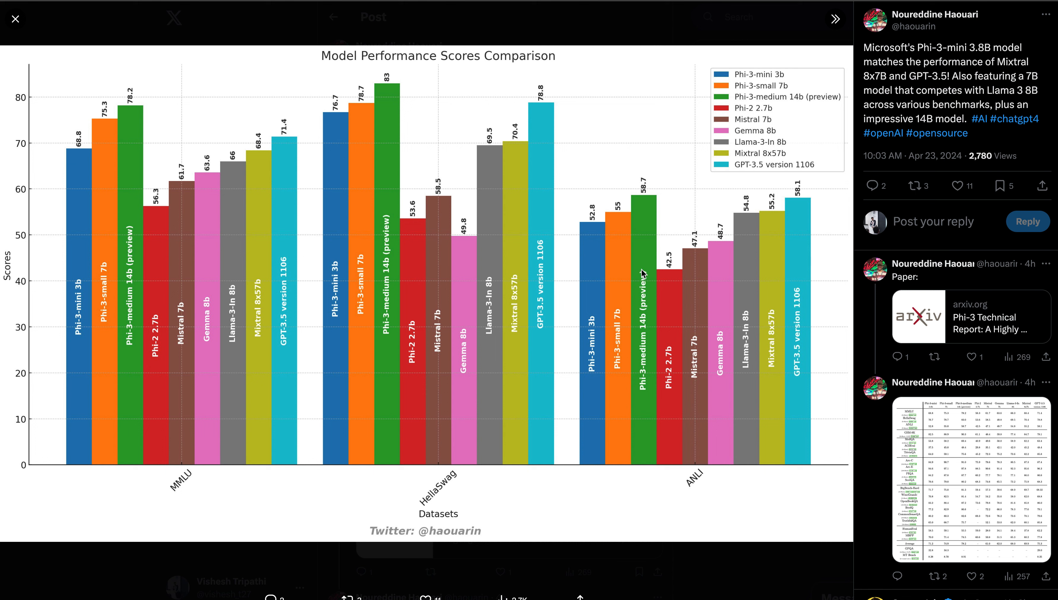
mouse_move(641, 272)
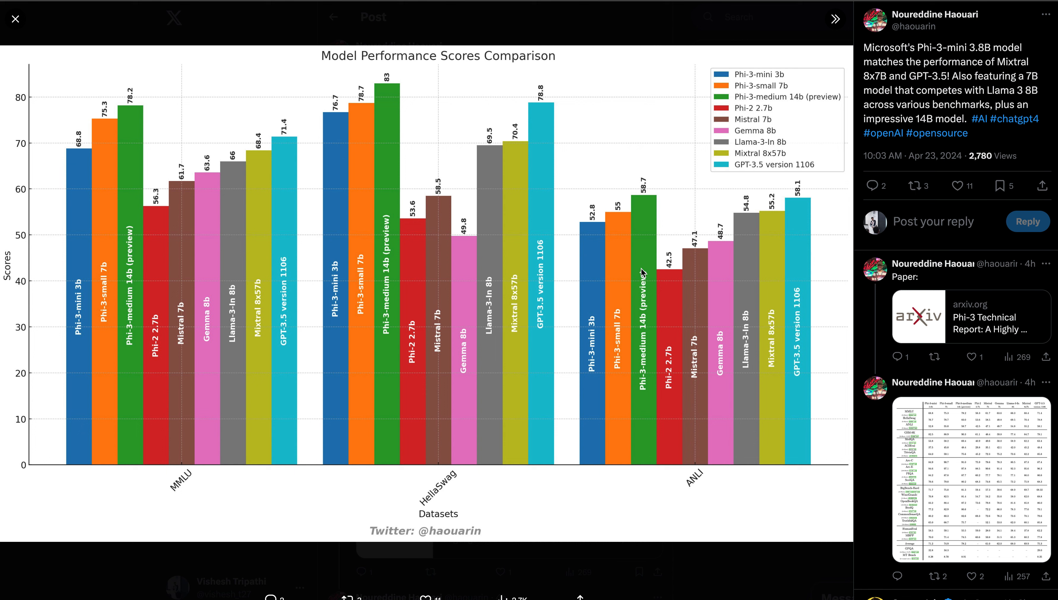
mouse_move(116, 307)
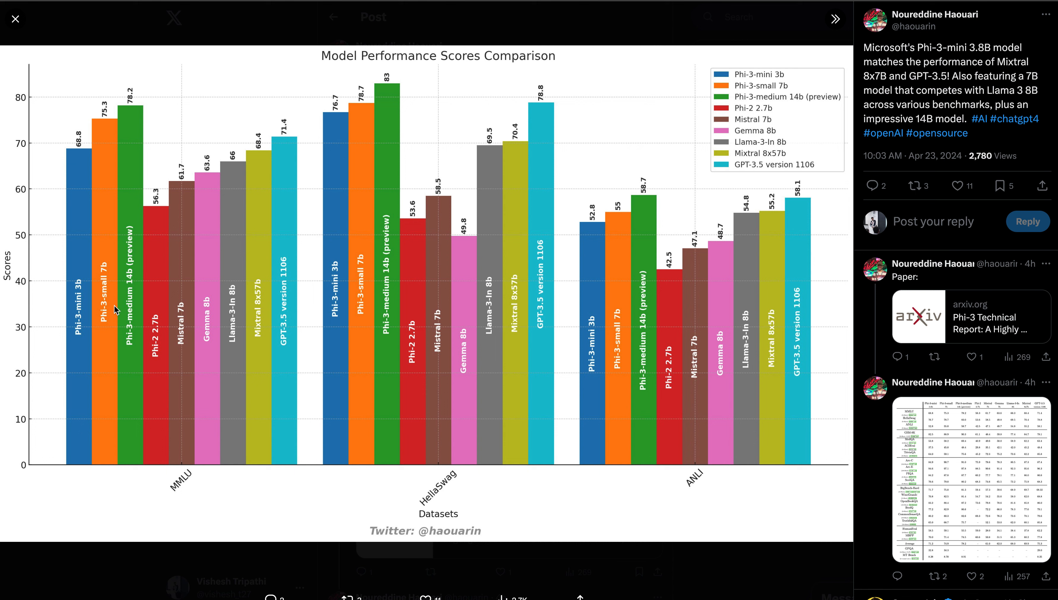
mouse_move(225, 231)
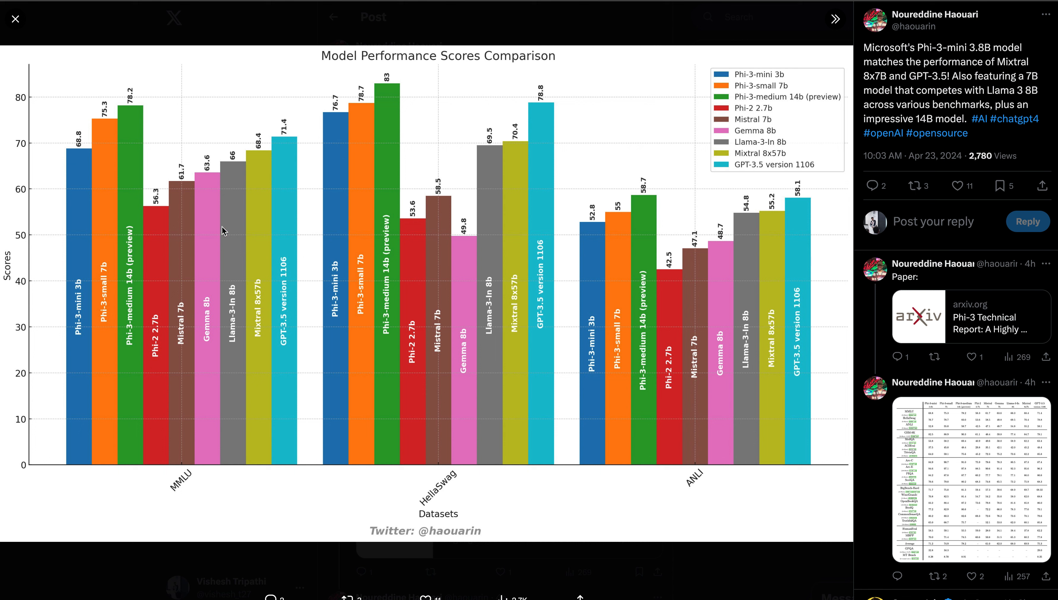
mouse_move(408, 118)
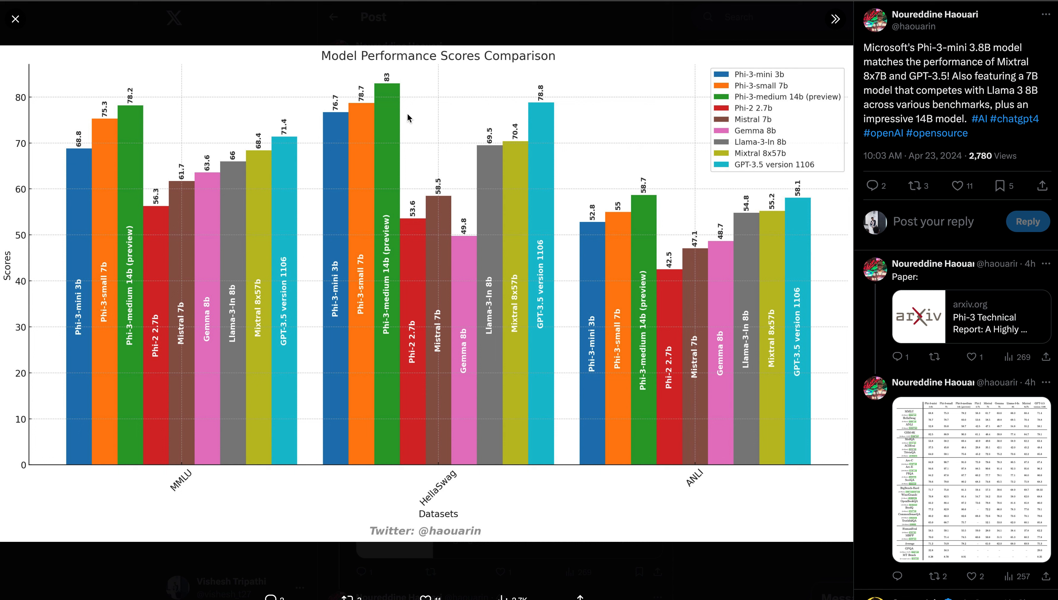
mouse_move(111, 132)
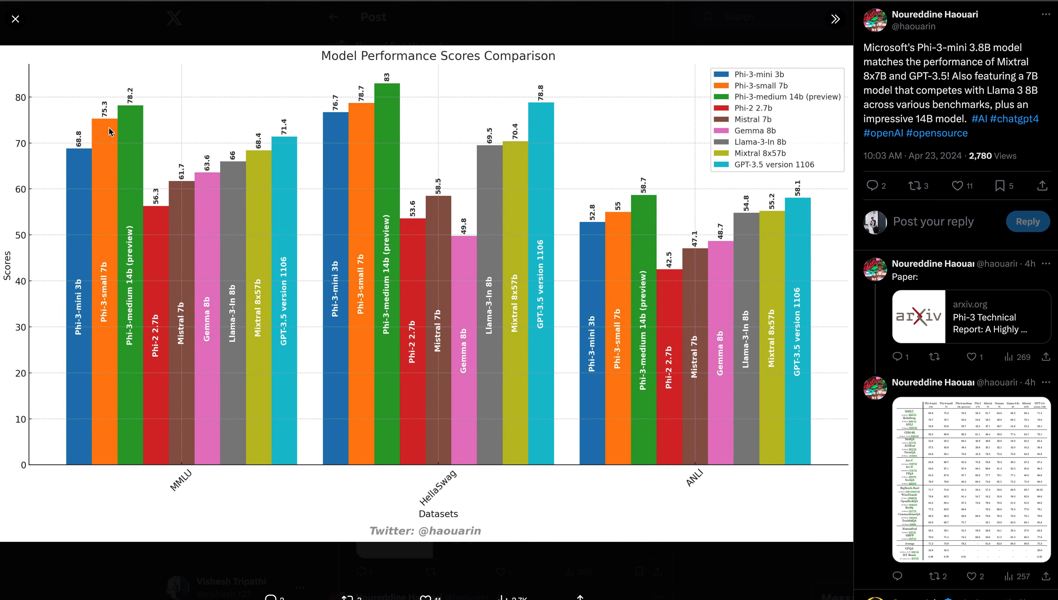
mouse_move(503, 283)
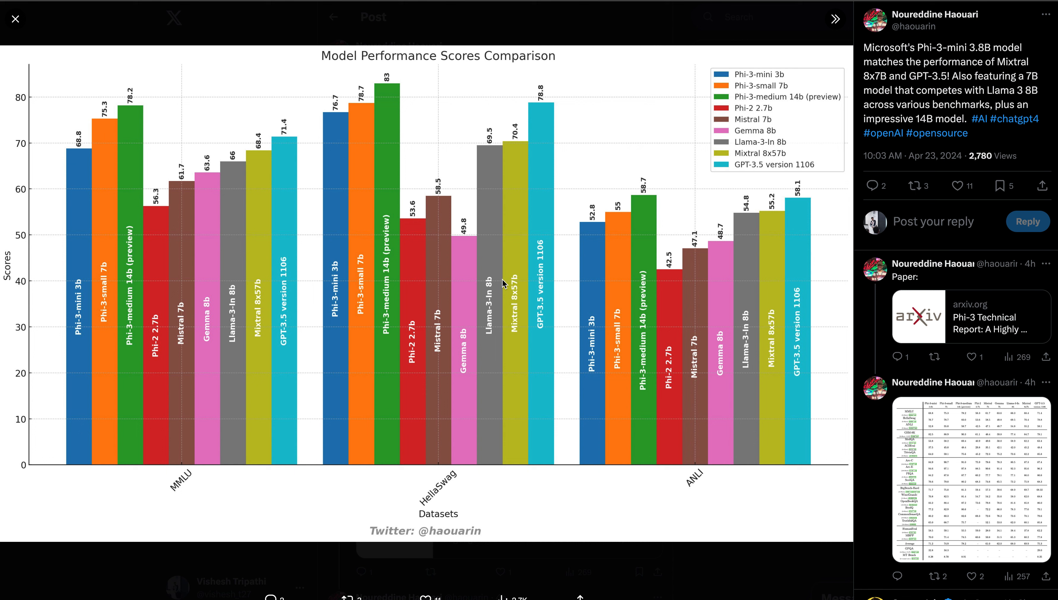
mouse_move(610, 244)
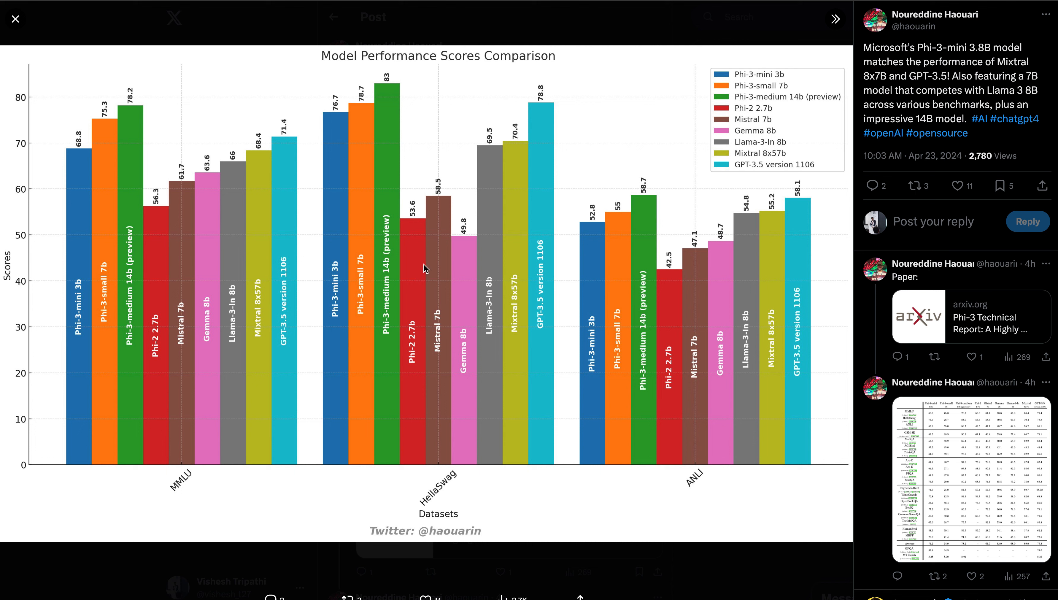
mouse_move(209, 311)
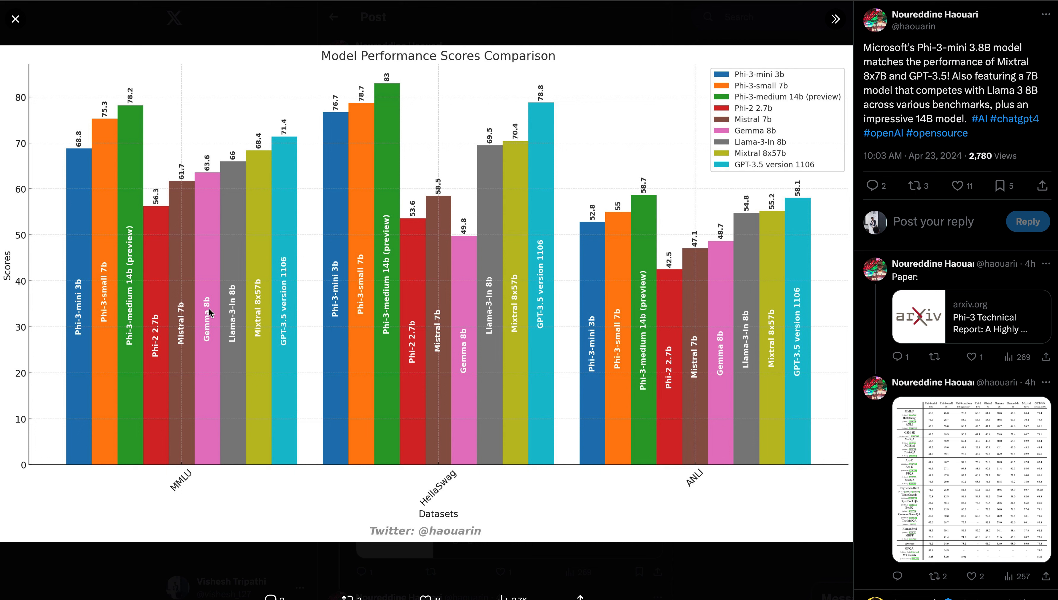
mouse_move(147, 324)
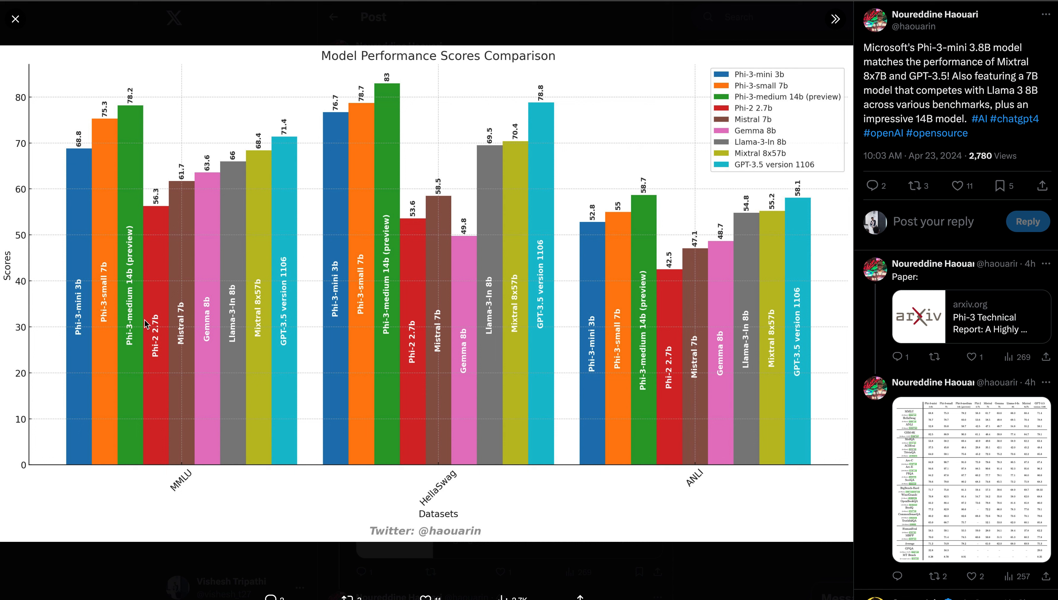
mouse_move(133, 346)
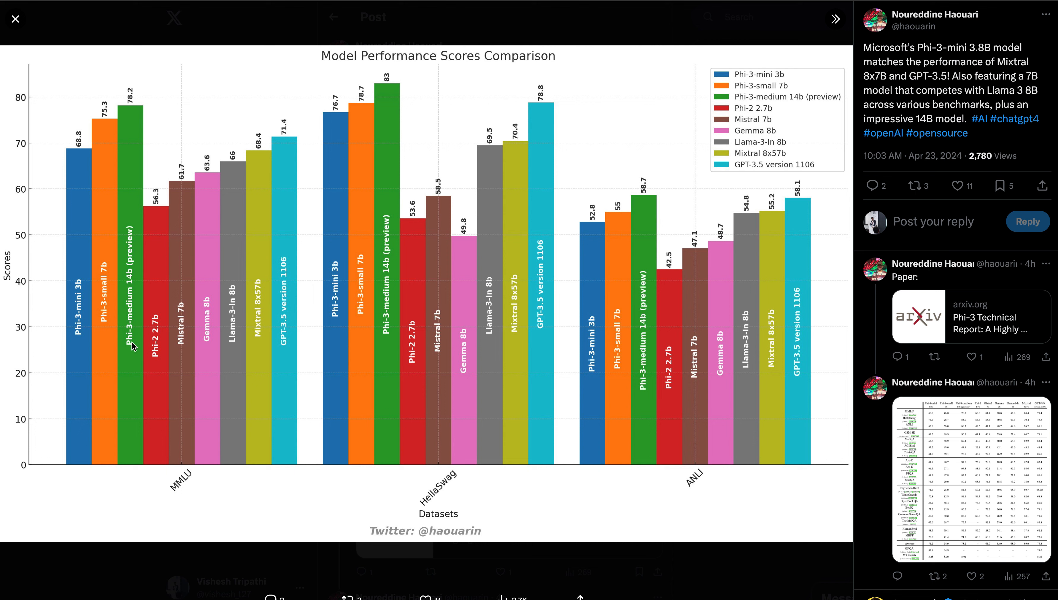
mouse_move(233, 493)
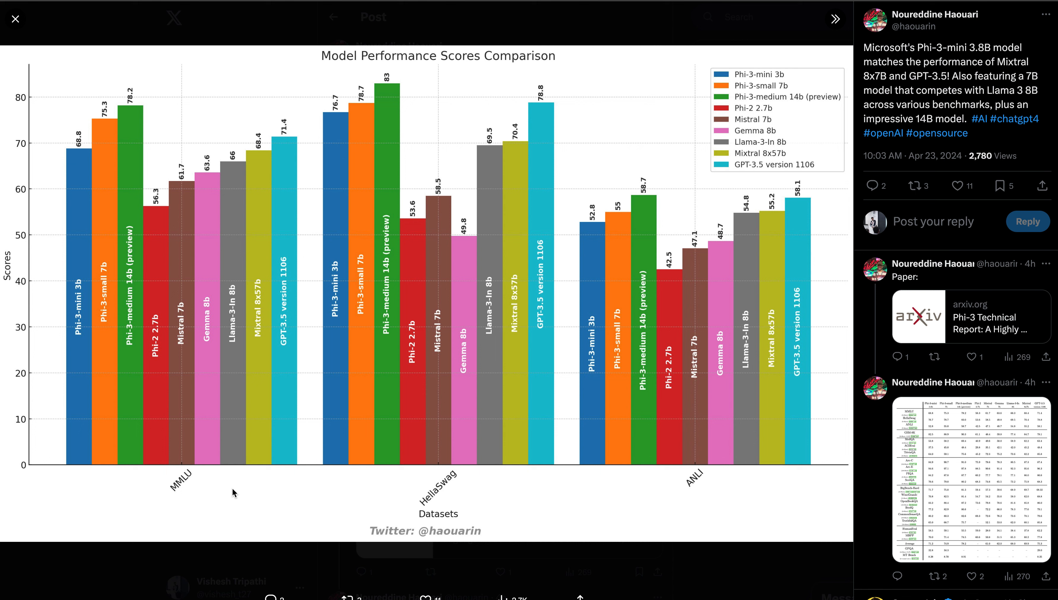
mouse_move(127, 146)
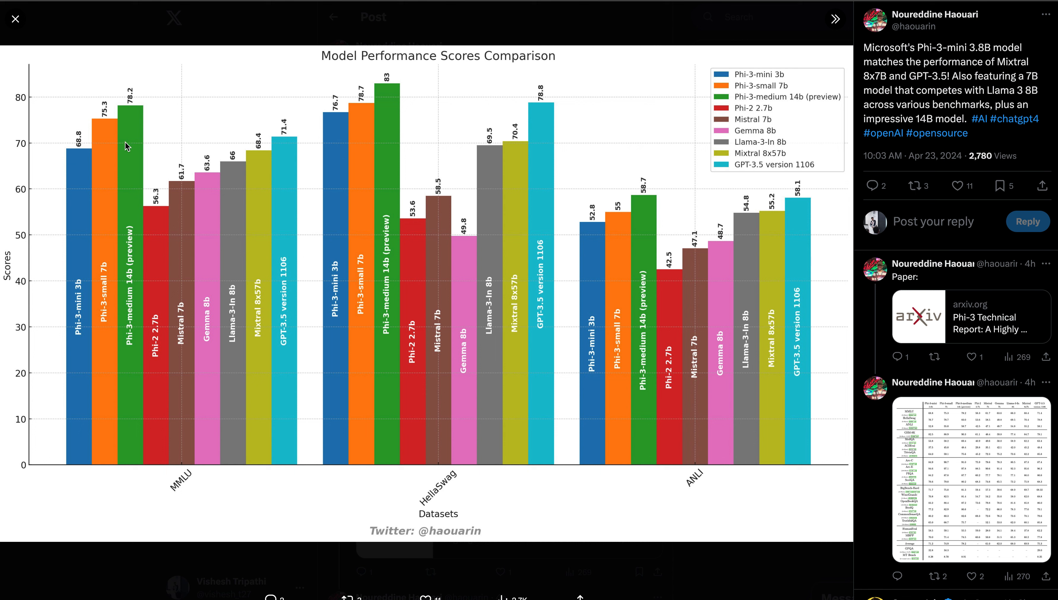
mouse_move(305, 304)
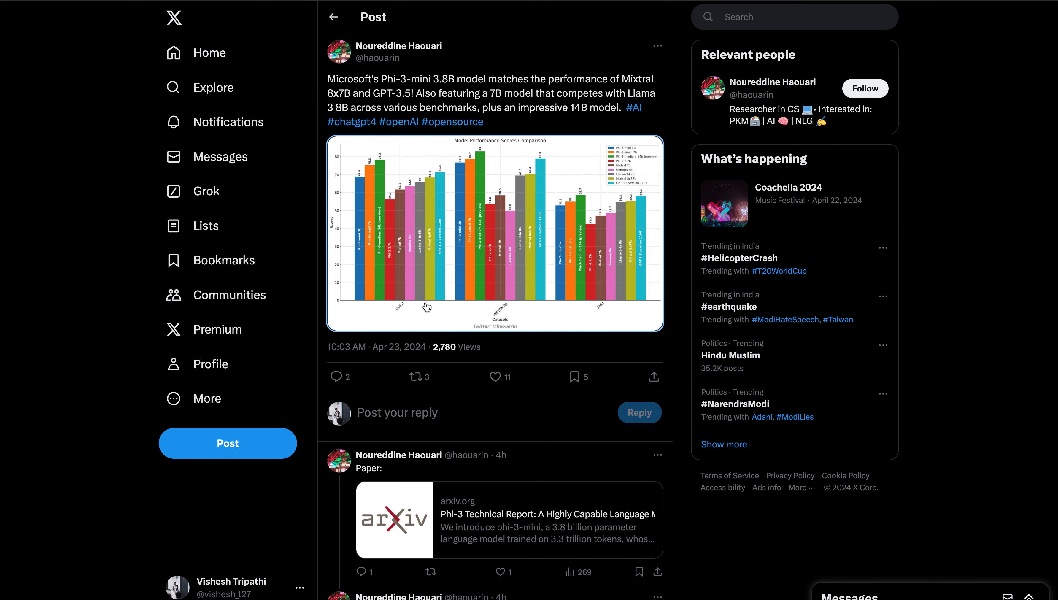
Return to page 4 and highlight the 4.8T tokens figure in the phi-3-medium paragraph.
scroll(down, 3)
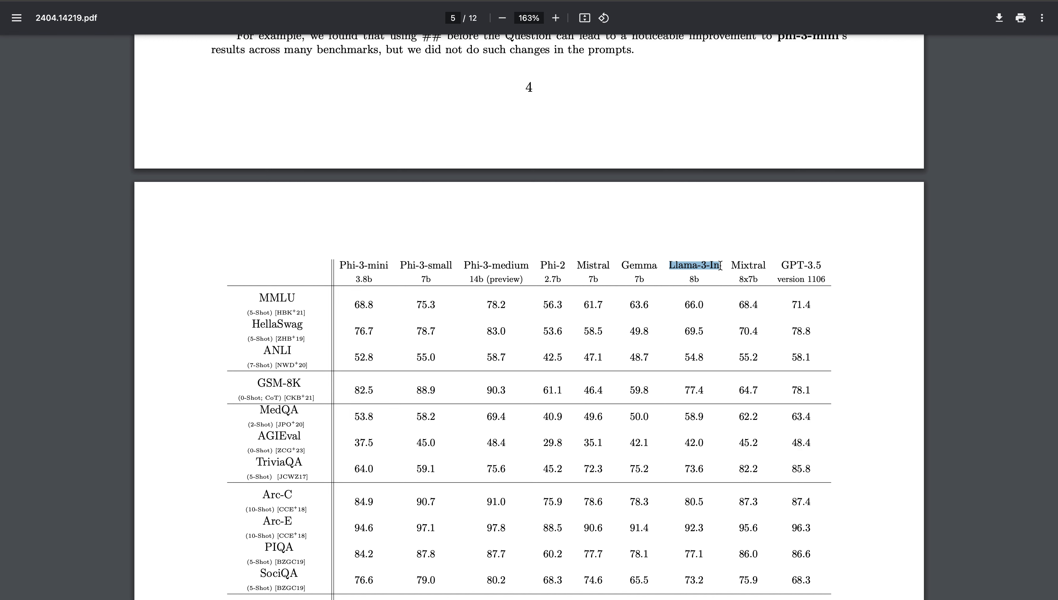
scroll(up, 3)
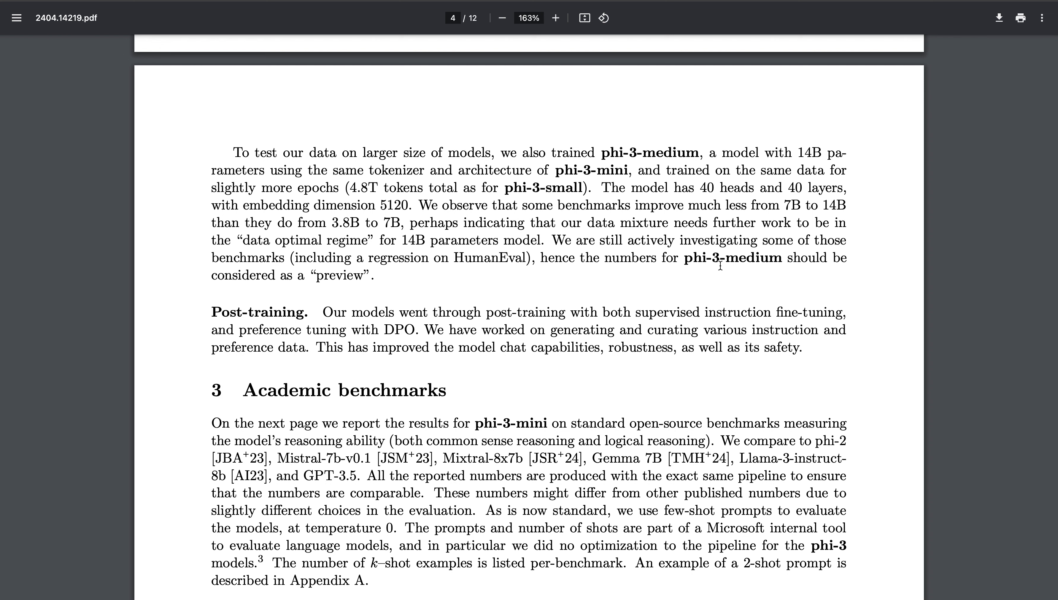
mouse_move(158, 55)
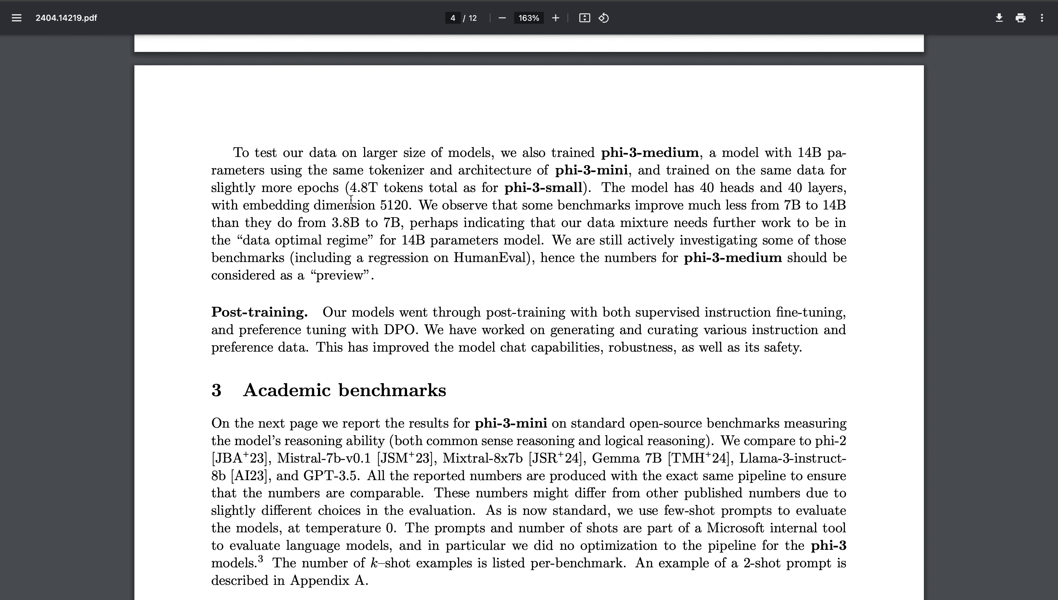
drag(351, 187, 437, 187)
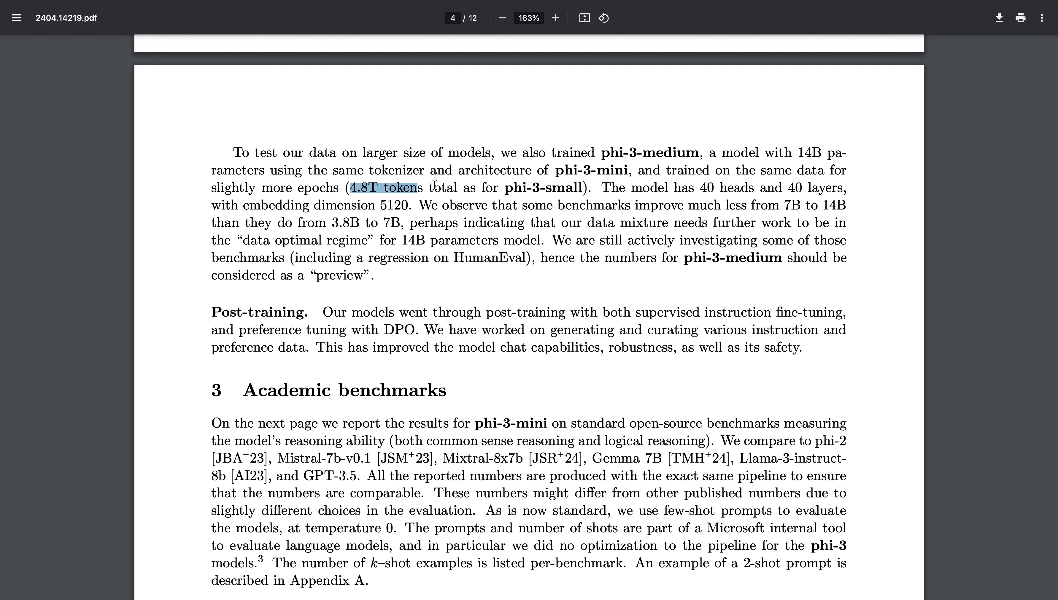